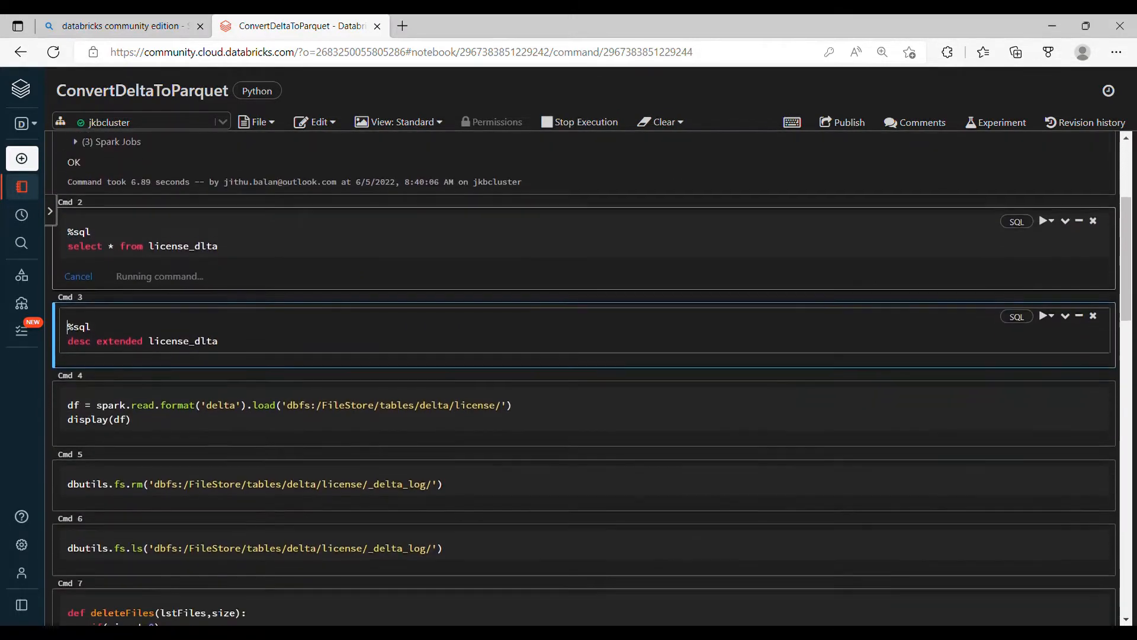
Step: Scroll down and left through the license_dlta select * result grid
scroll(down, 3)
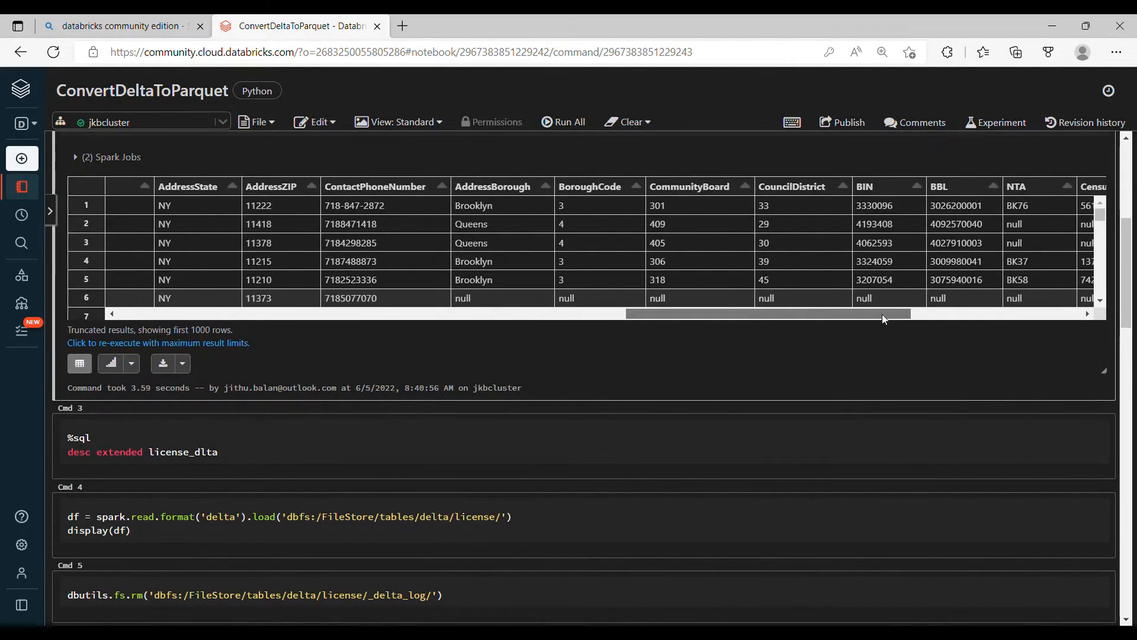
scroll(left, 3)
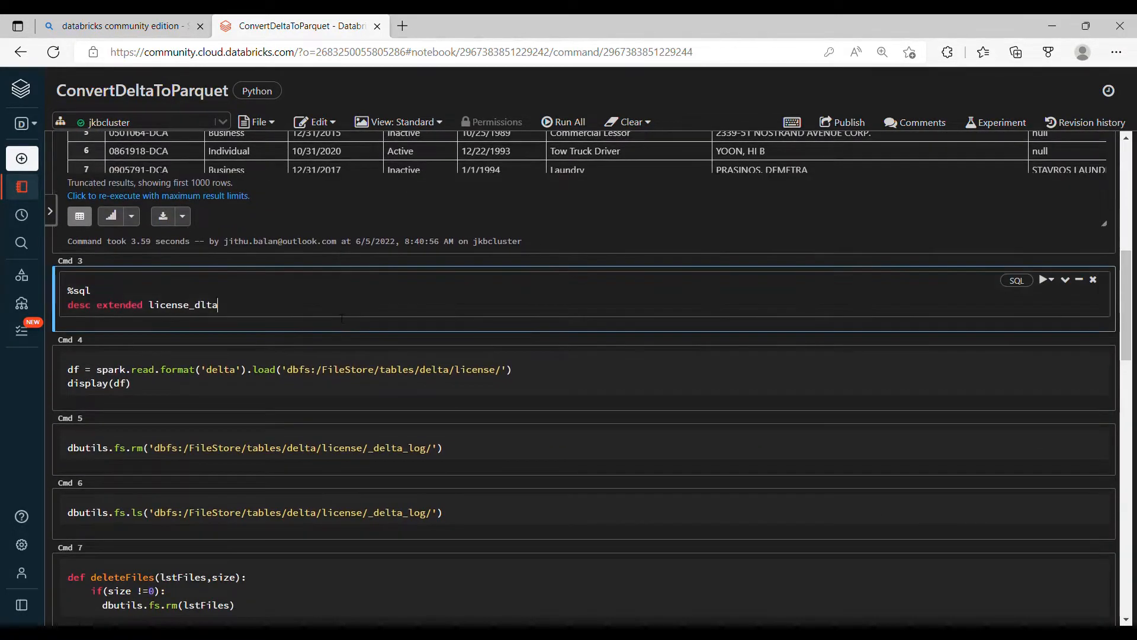
Step: Run desc extended license_dlta and scroll down to its Provider and Type rows
click(1043, 279)
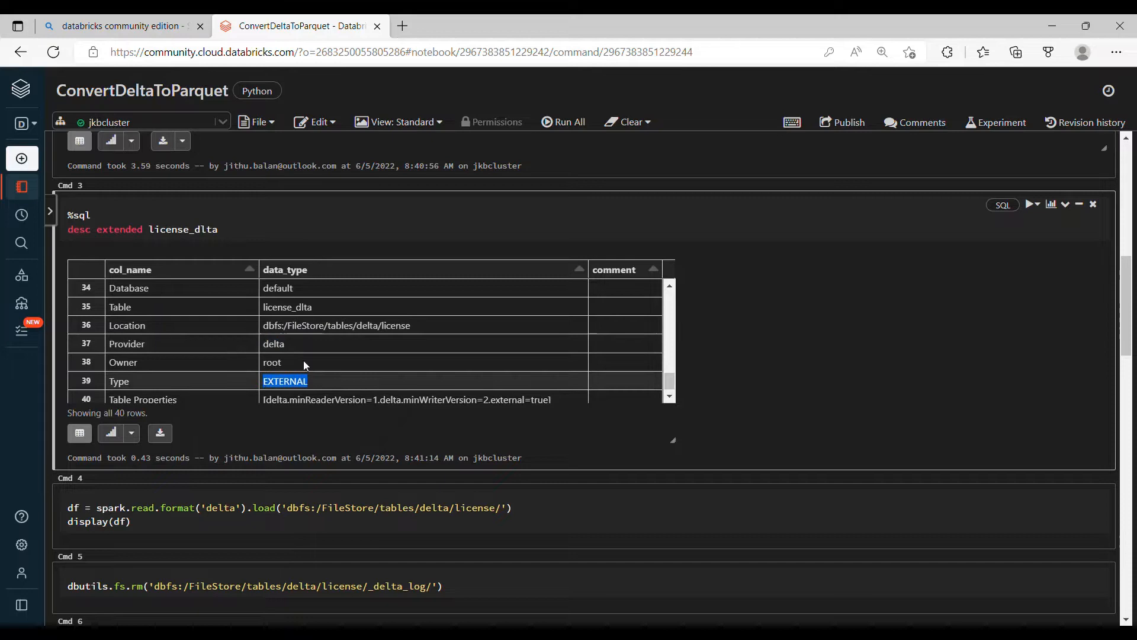
scroll(down, 3)
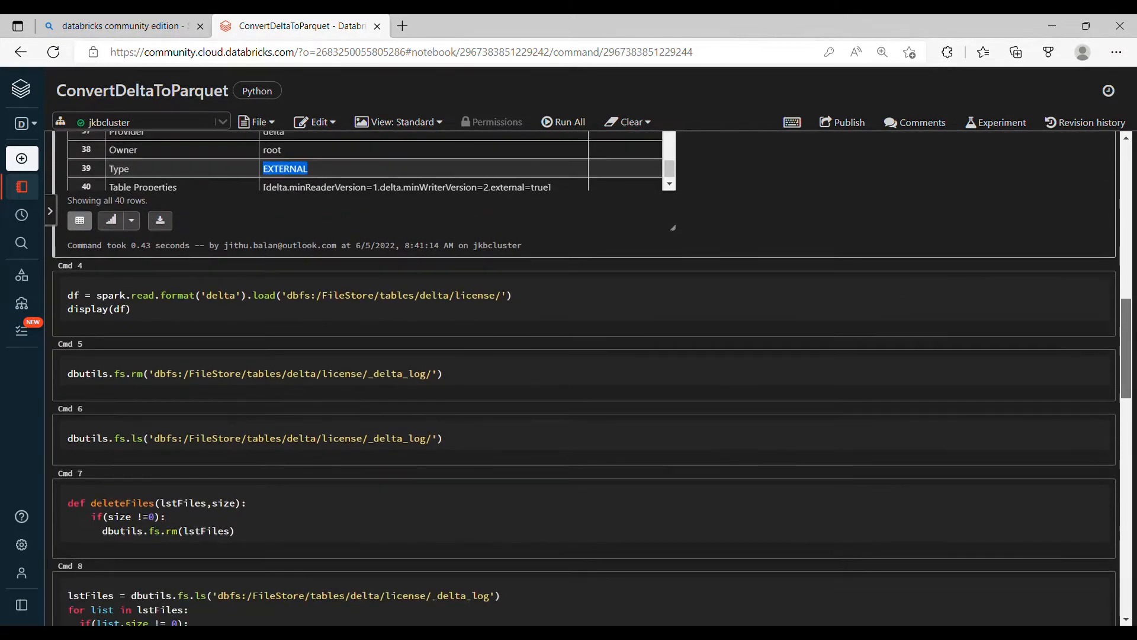
scroll(down, 3)
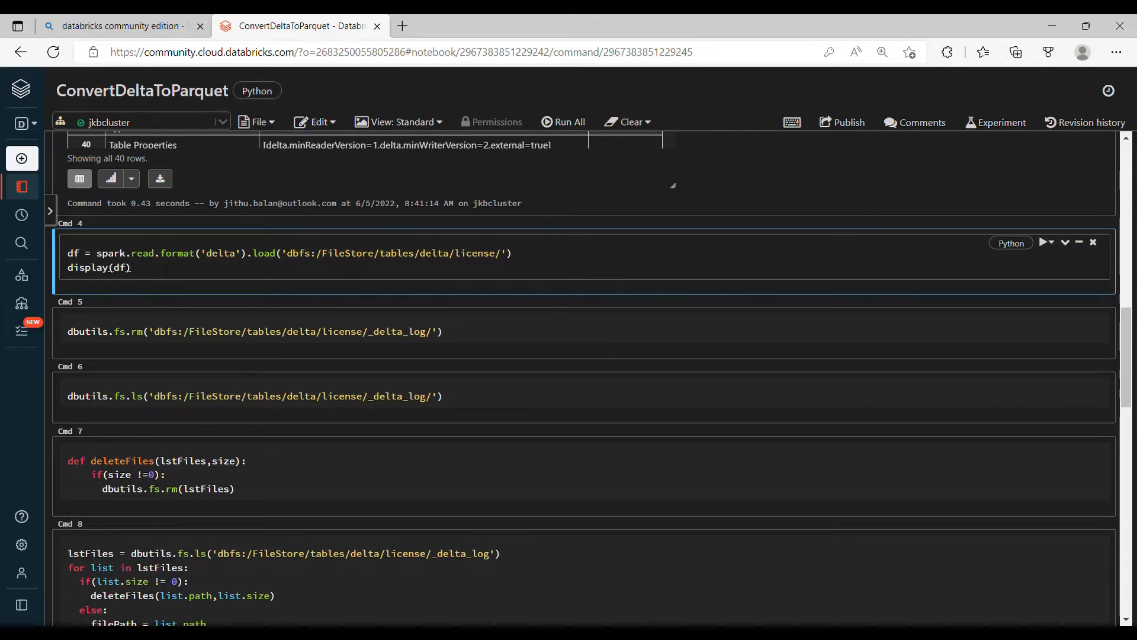
Step: Run Cmd 4, loading the license folder with spark.read.format('delta') and displaying the DataFrame
click(1043, 241)
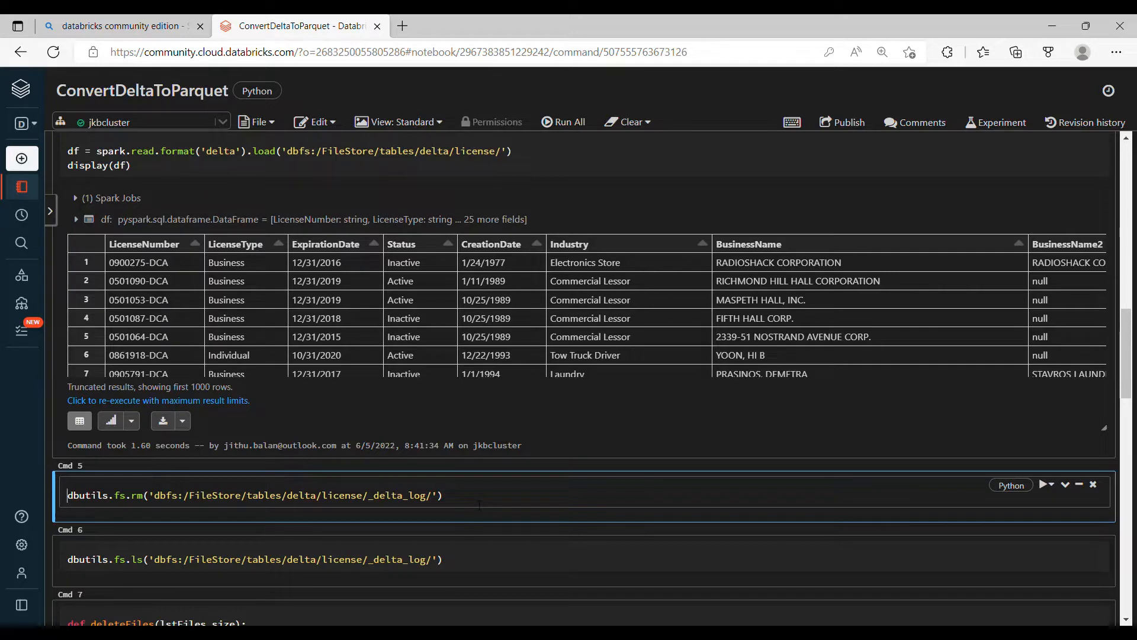
Step: Run dbutils.fs.rm on the _delta_log path, getting a non-empty directory IOException
click(1045, 484)
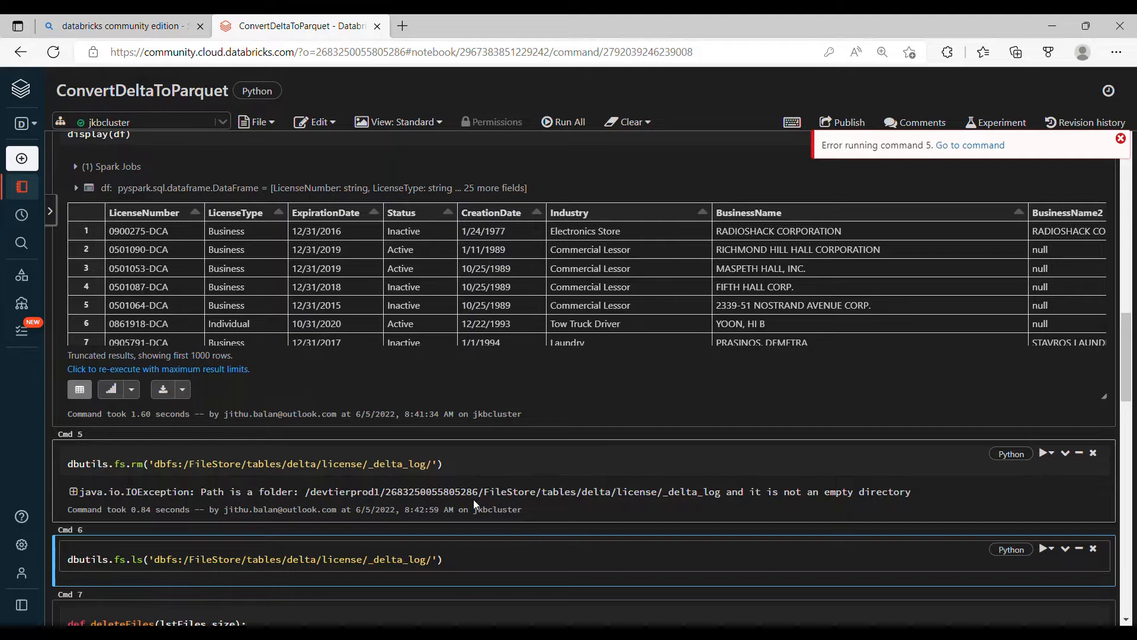
scroll(down, 3)
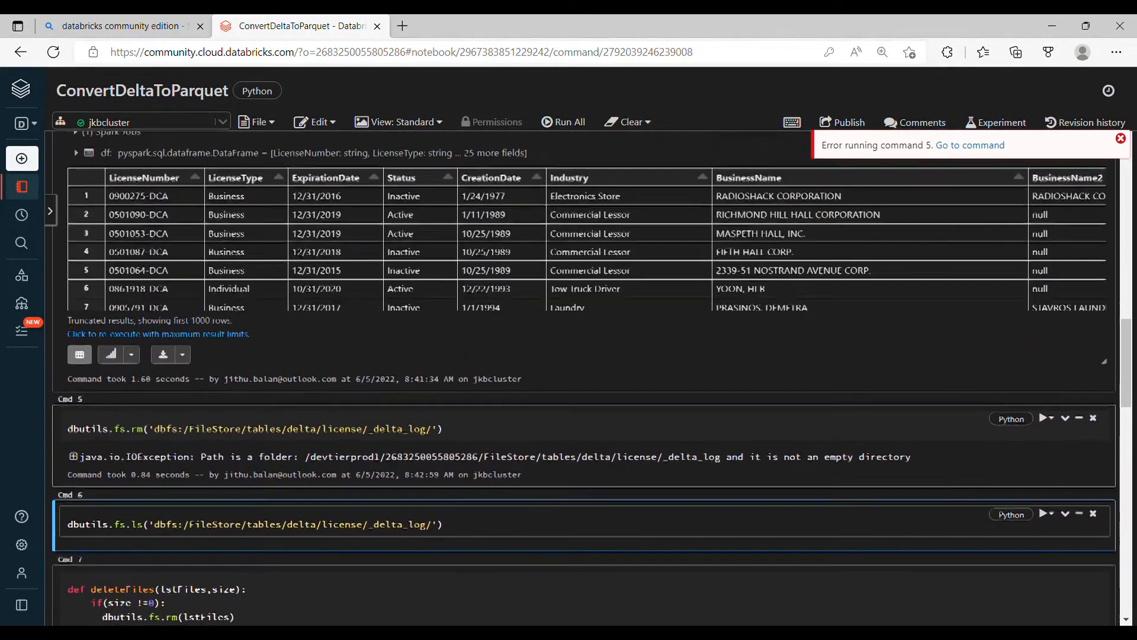
scroll(down, 3)
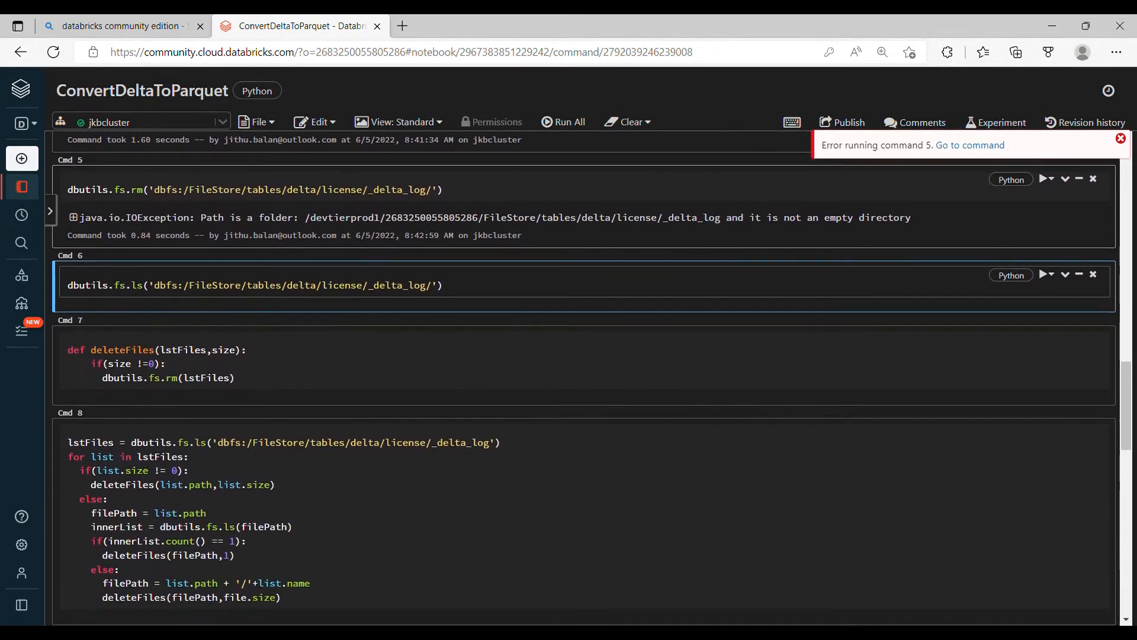
scroll(down, 3)
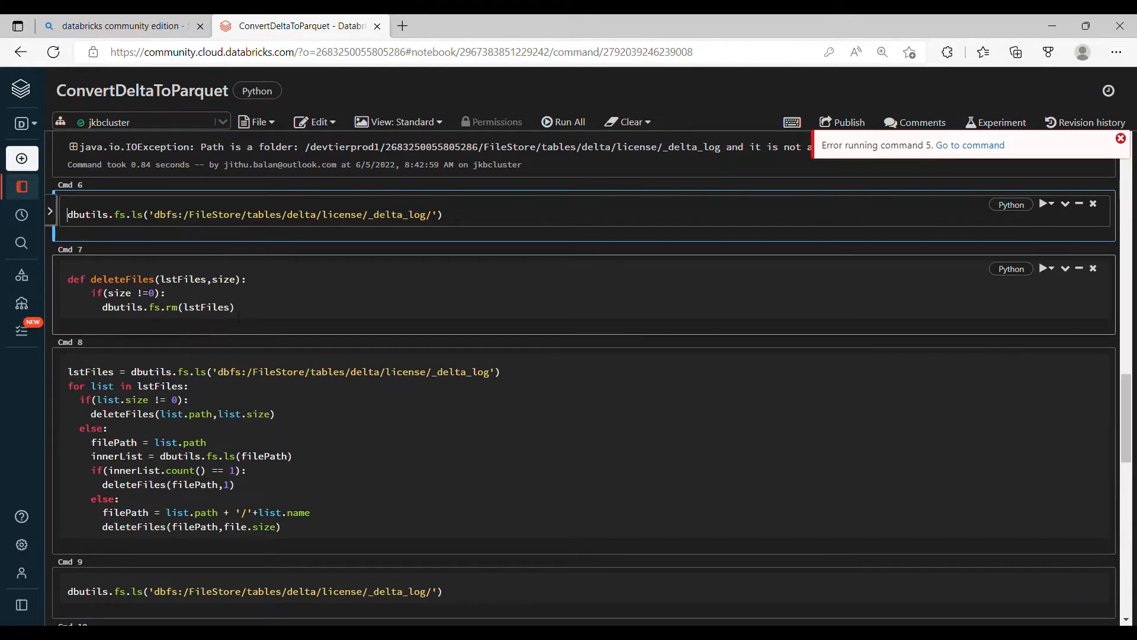
click(325, 401)
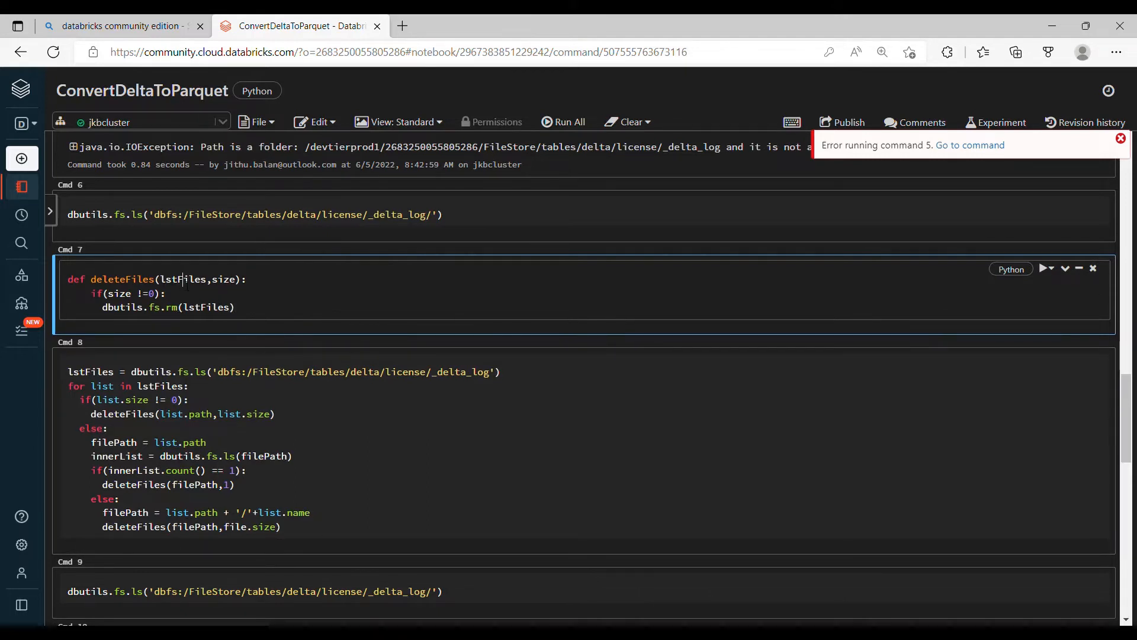
Step: Insert a new cell before deleteFiles and enter lstFiles to list the _delta_log folder
double_click(224, 279)
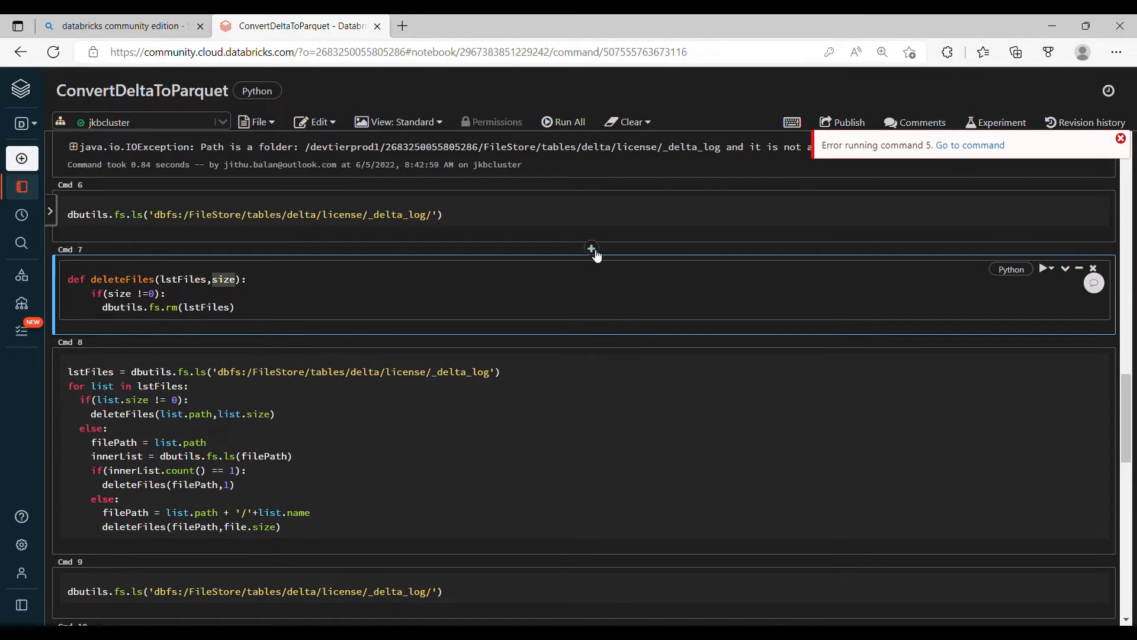
click(591, 249)
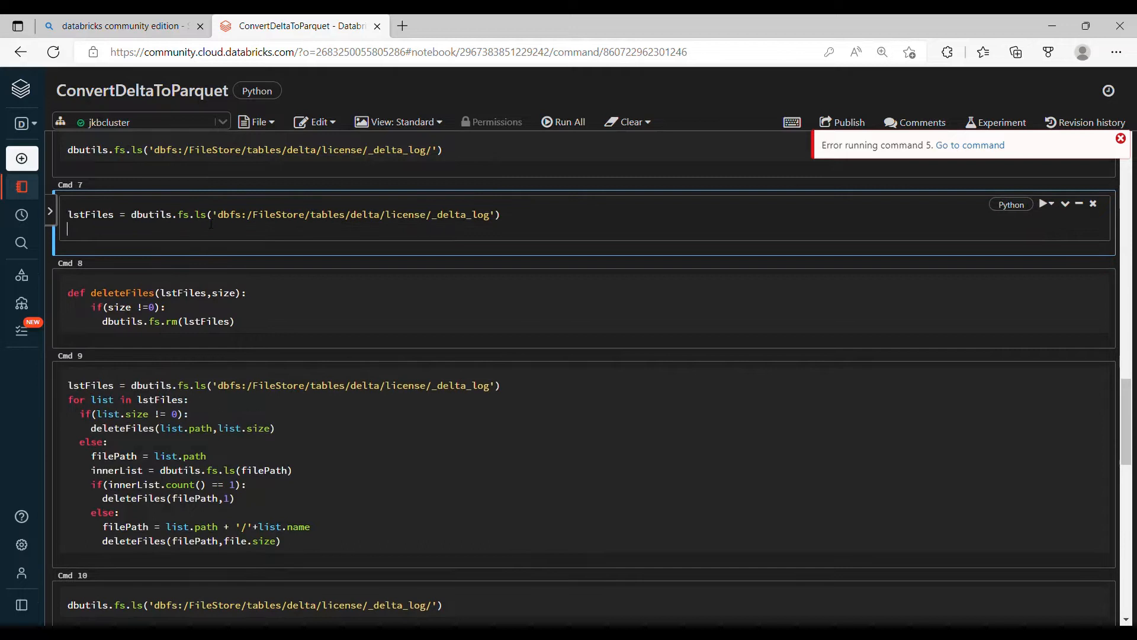
text(lstFiles)
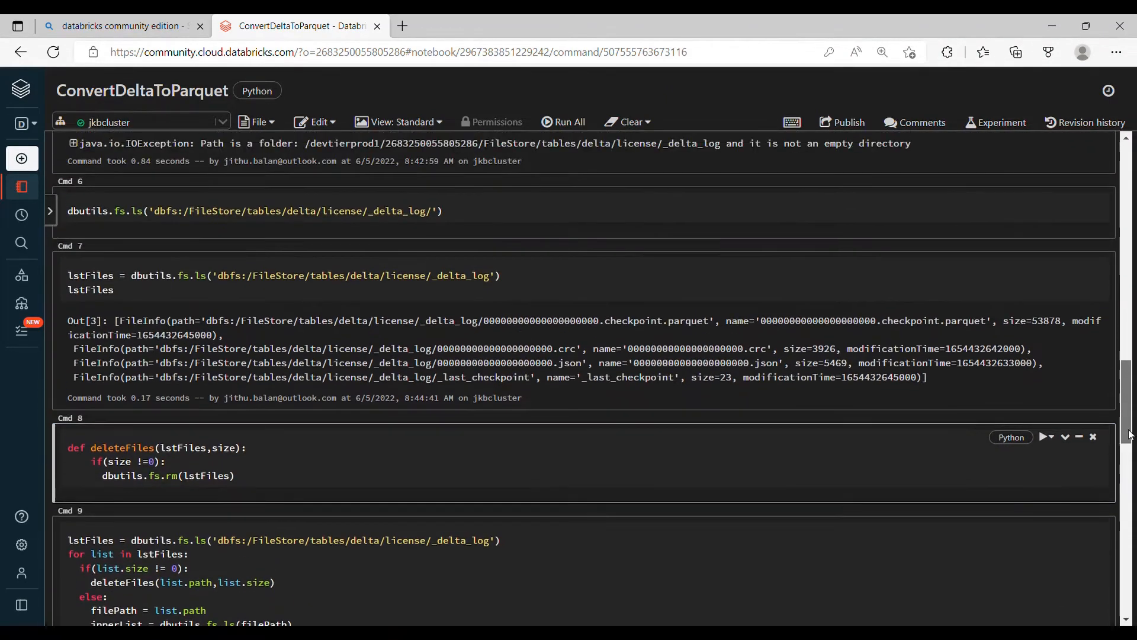
scroll(down, 3)
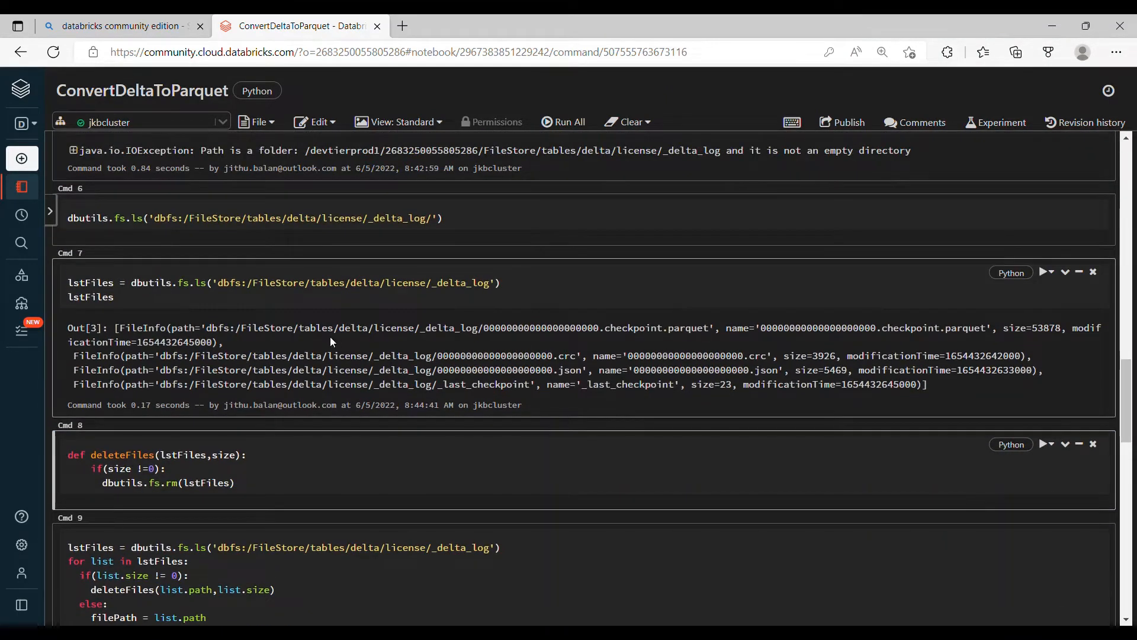
mouse_move(466, 396)
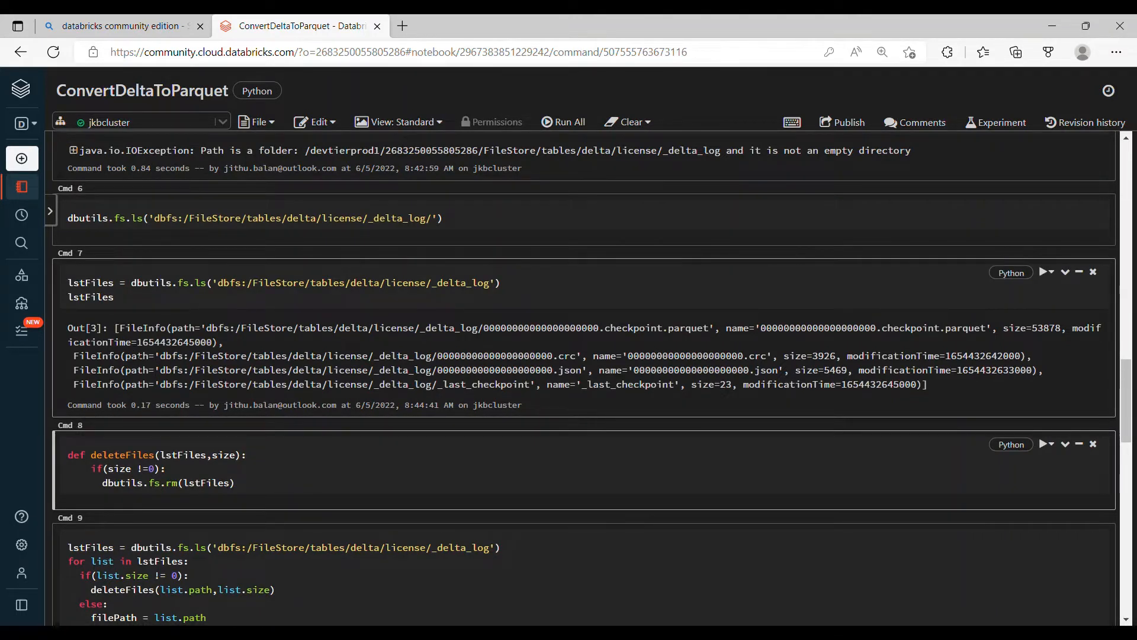
double_click(136, 355)
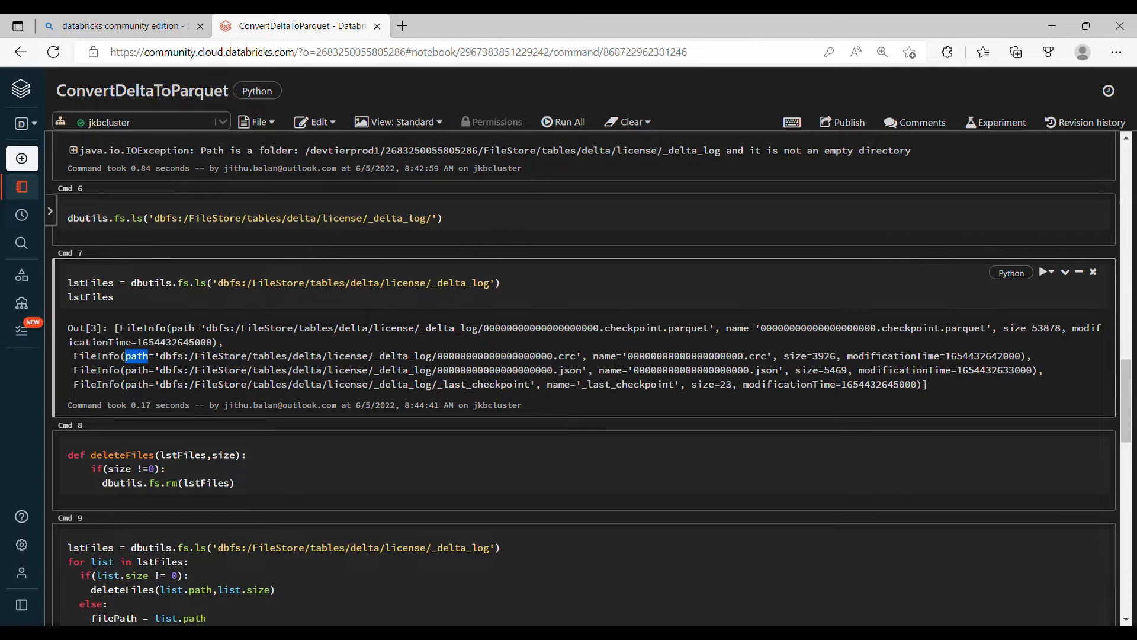
double_click(604, 355)
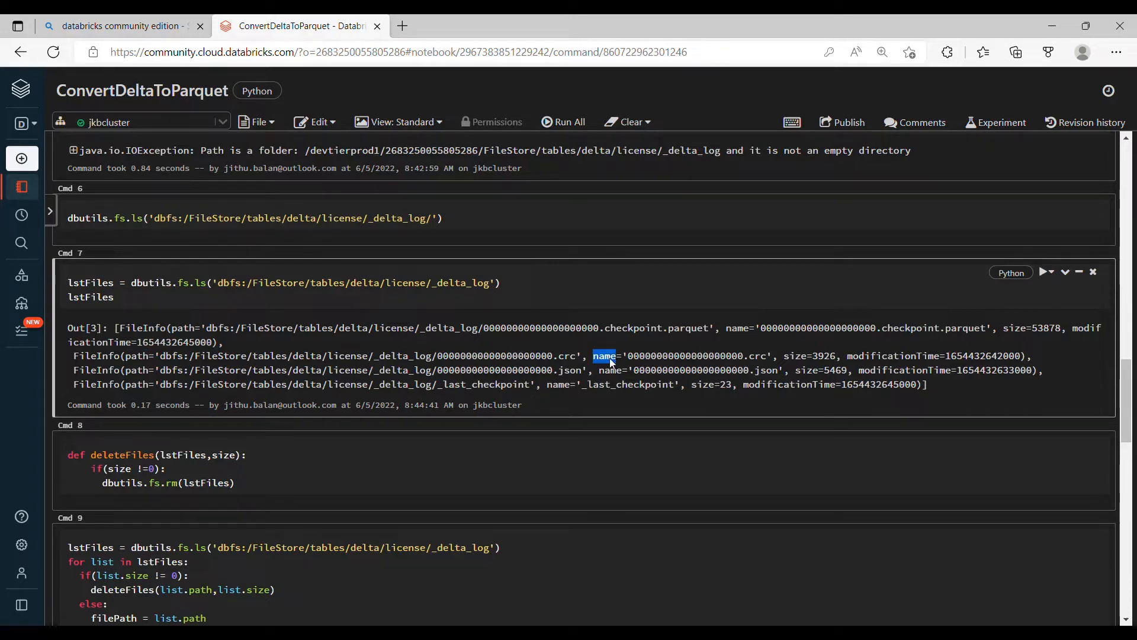
double_click(794, 355)
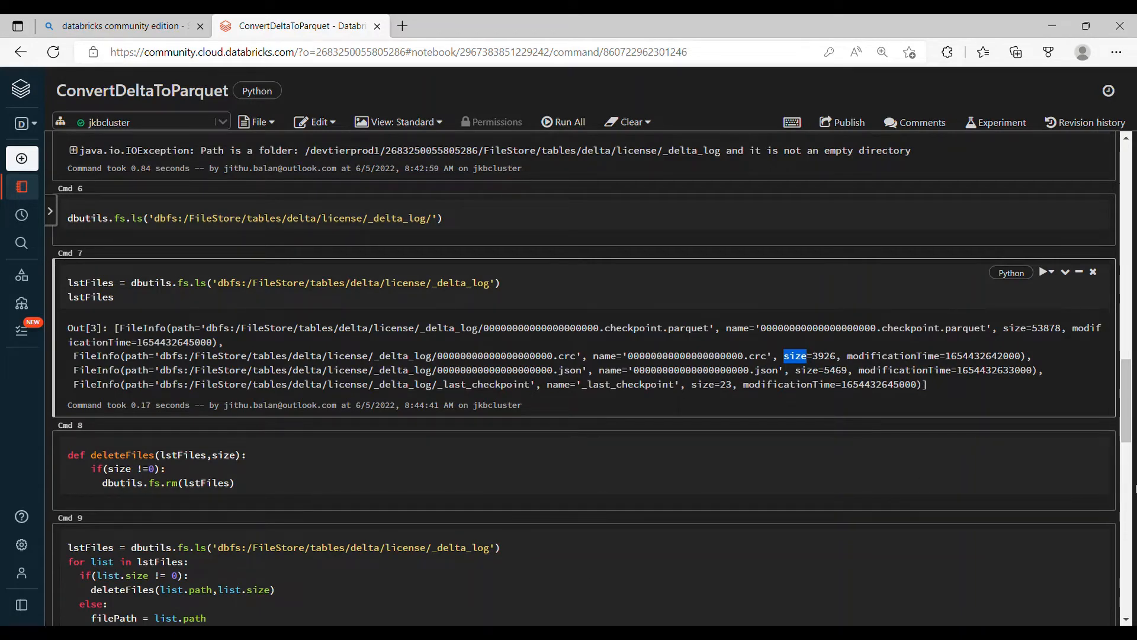
scroll(down, 3)
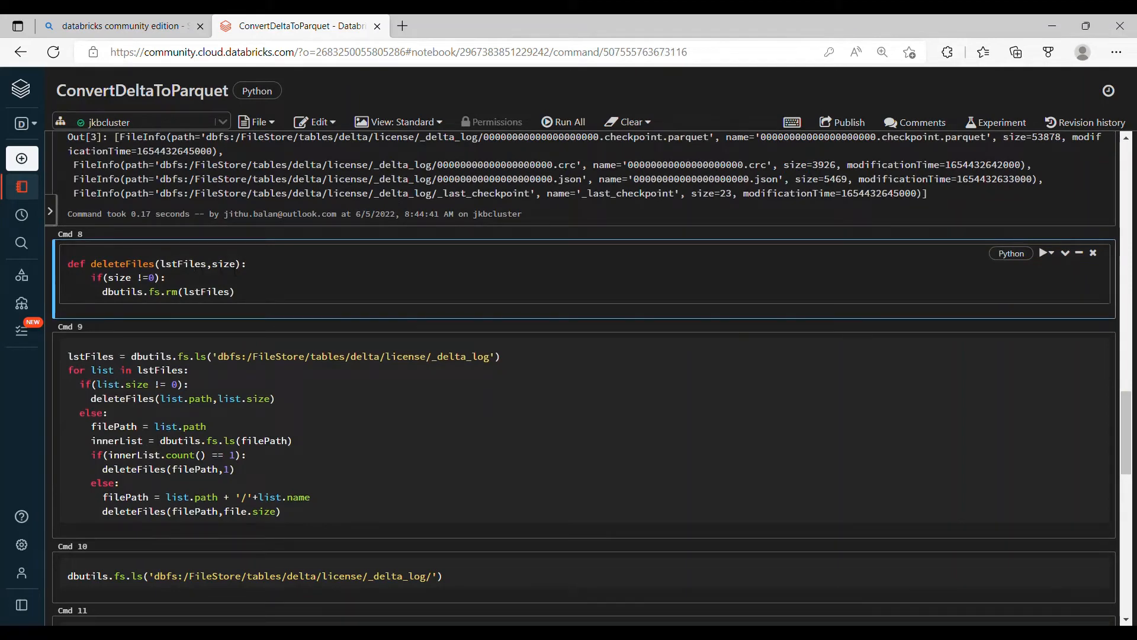
double_click(224, 263)
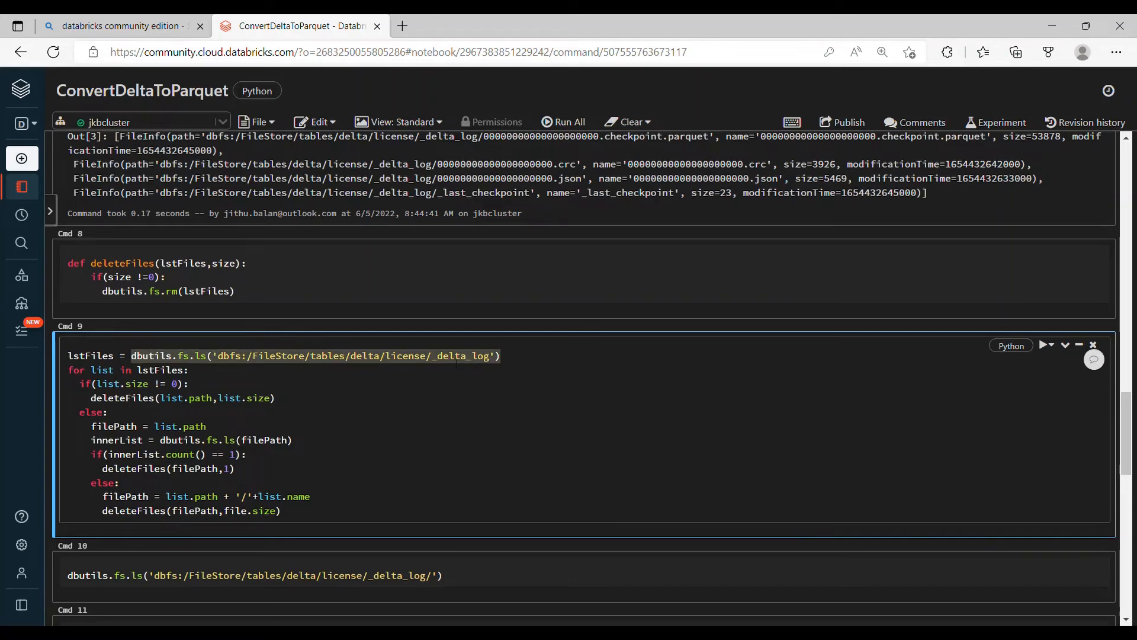
double_click(461, 356)
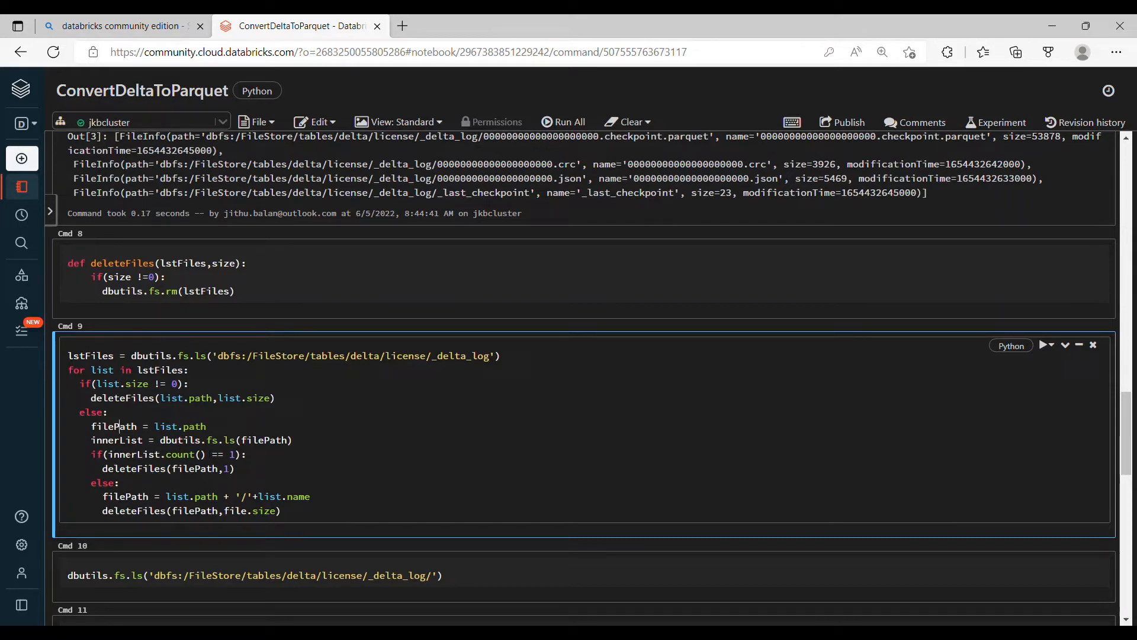
double_click(116, 440)
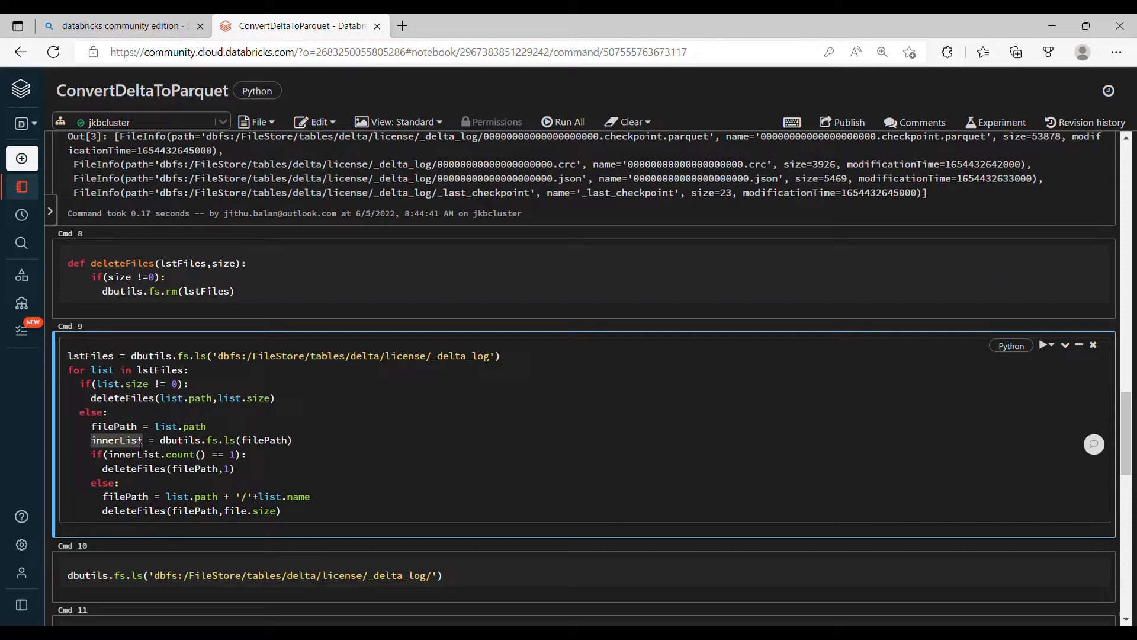
click(129, 455)
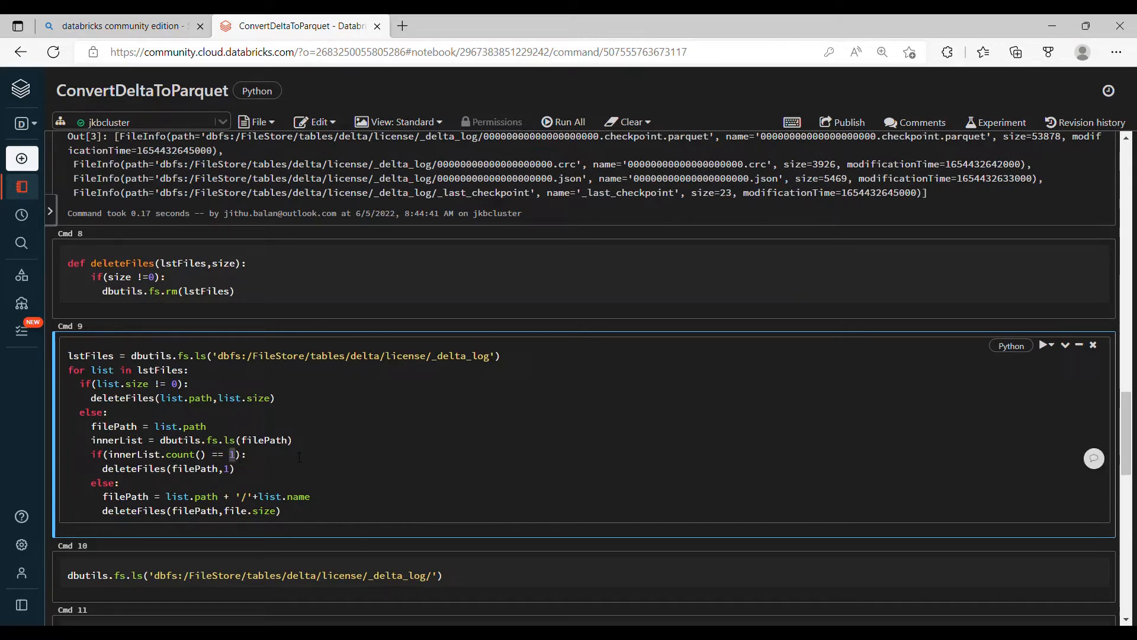
double_click(133, 468)
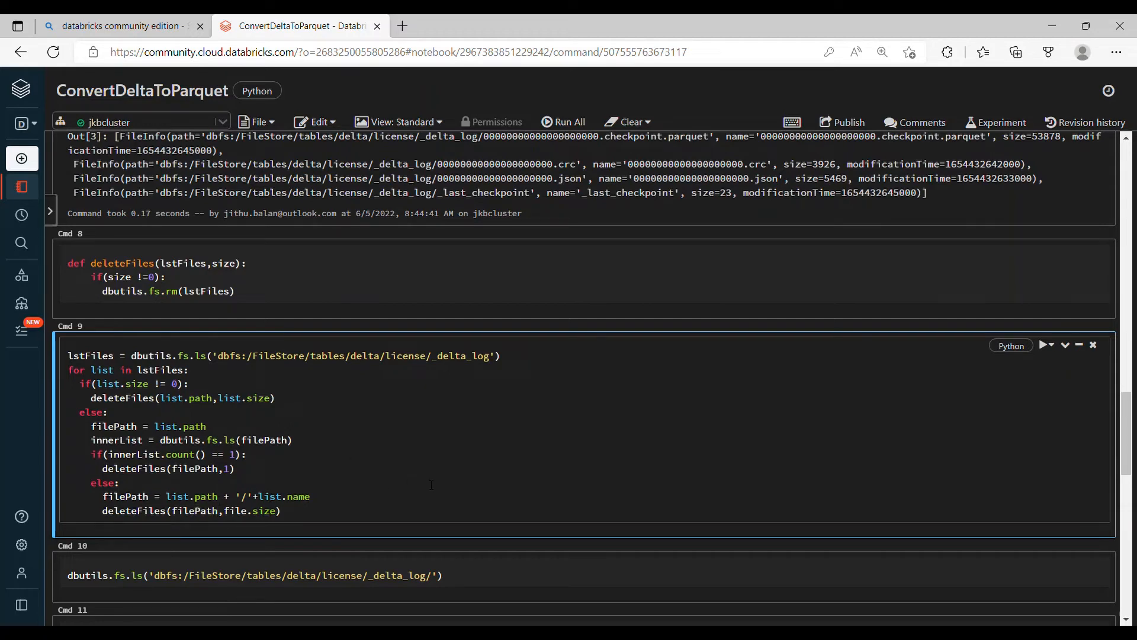
Step: Run the deleteFiles definition and cleanup loop, then check _delta_log lists as empty
click(306, 291)
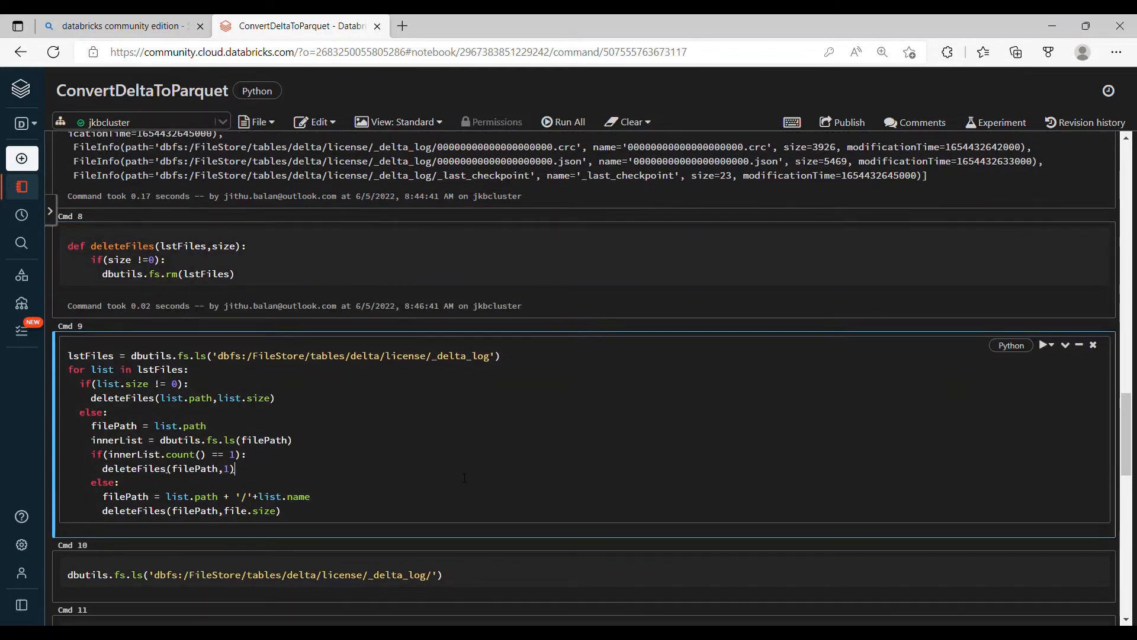
click(1043, 344)
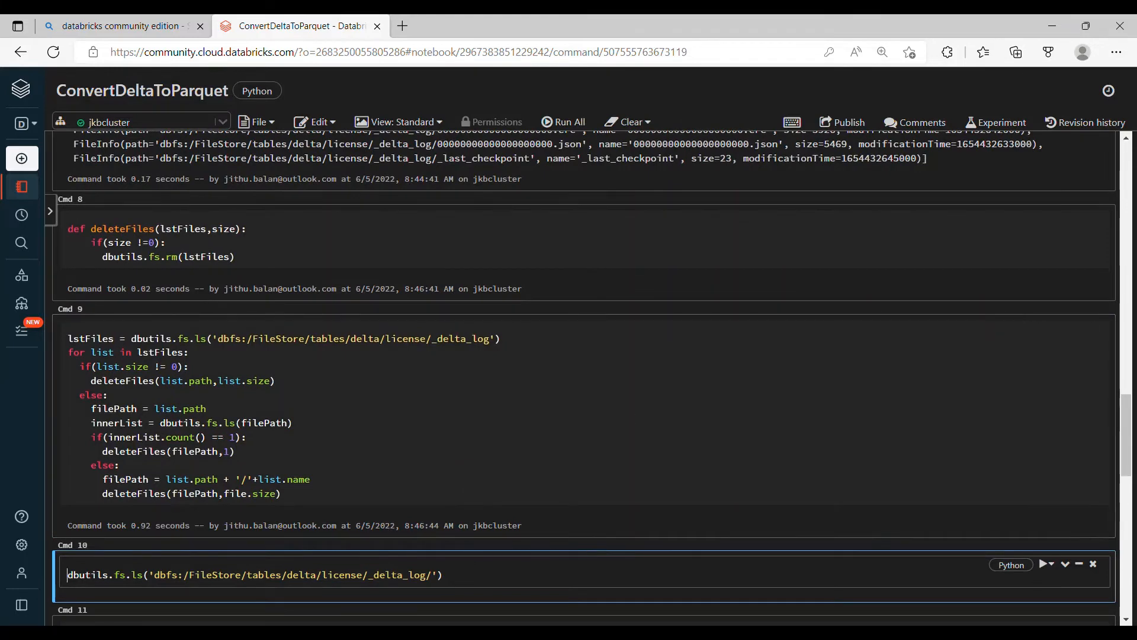
scroll(down, 3)
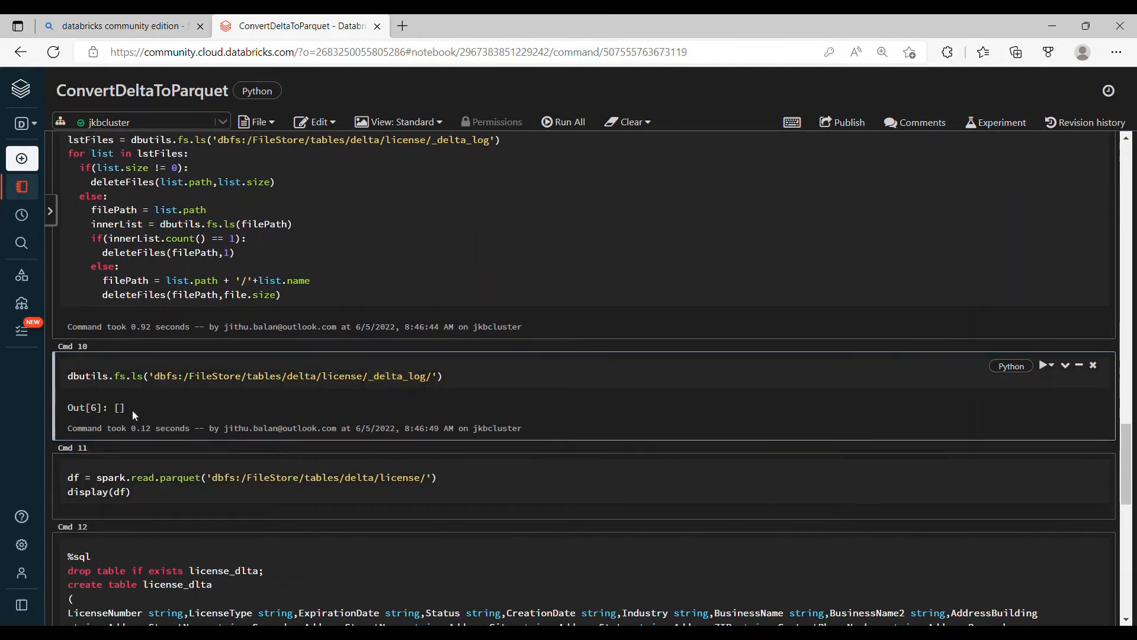
double_click(119, 406)
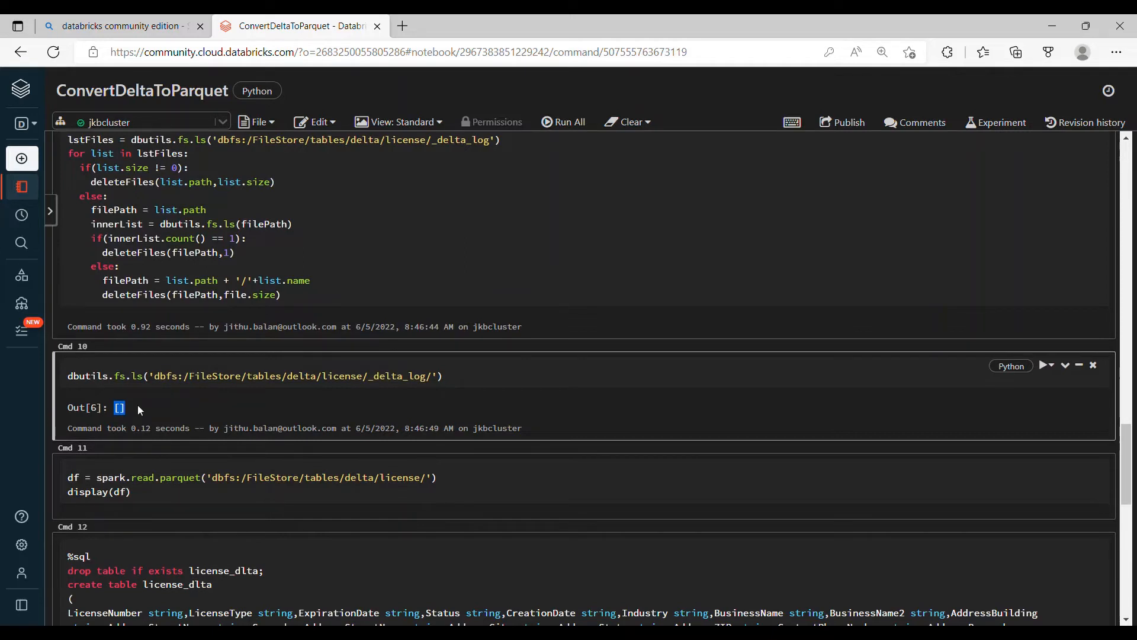
mouse_move(345, 369)
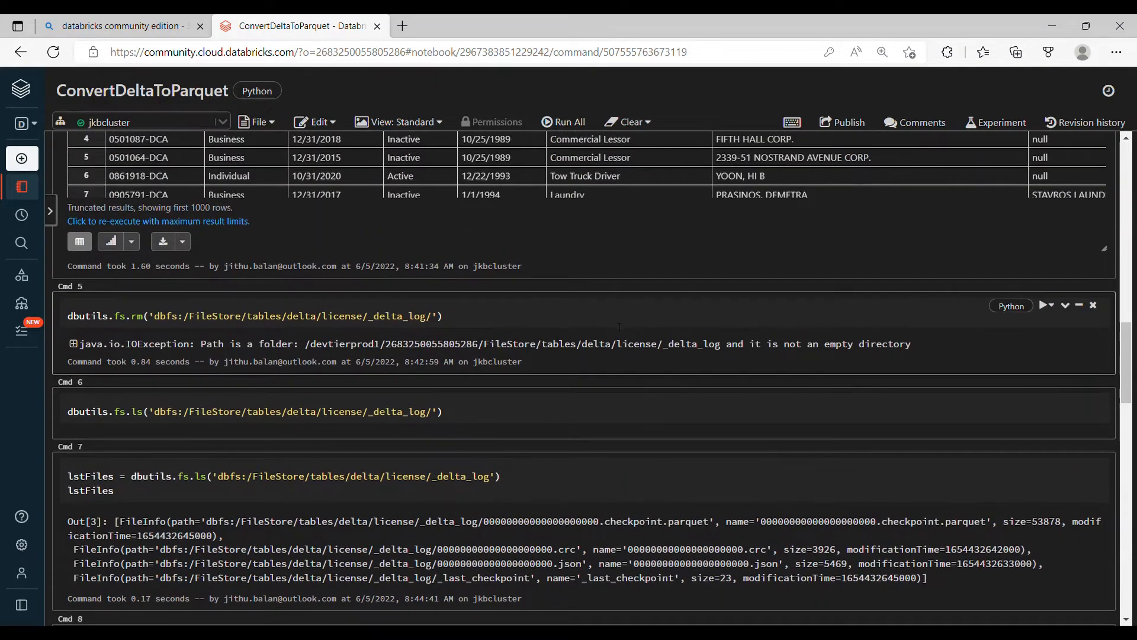
Step: Run dbutils.fs.rm to delete the emptied _delta_log folder
click(1044, 316)
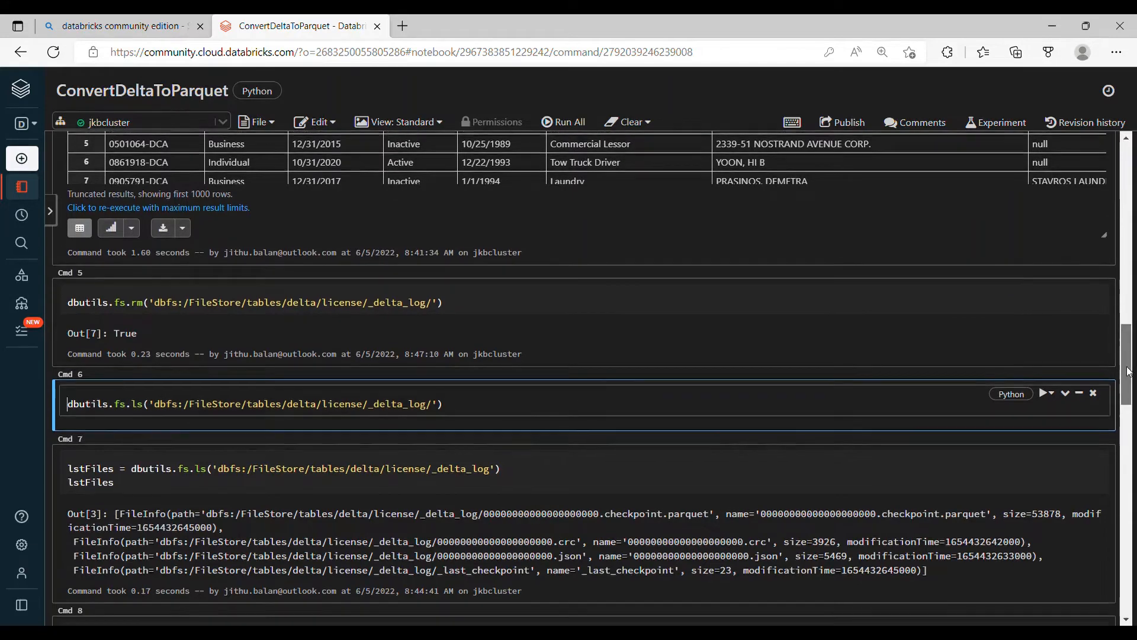
scroll(down, 3)
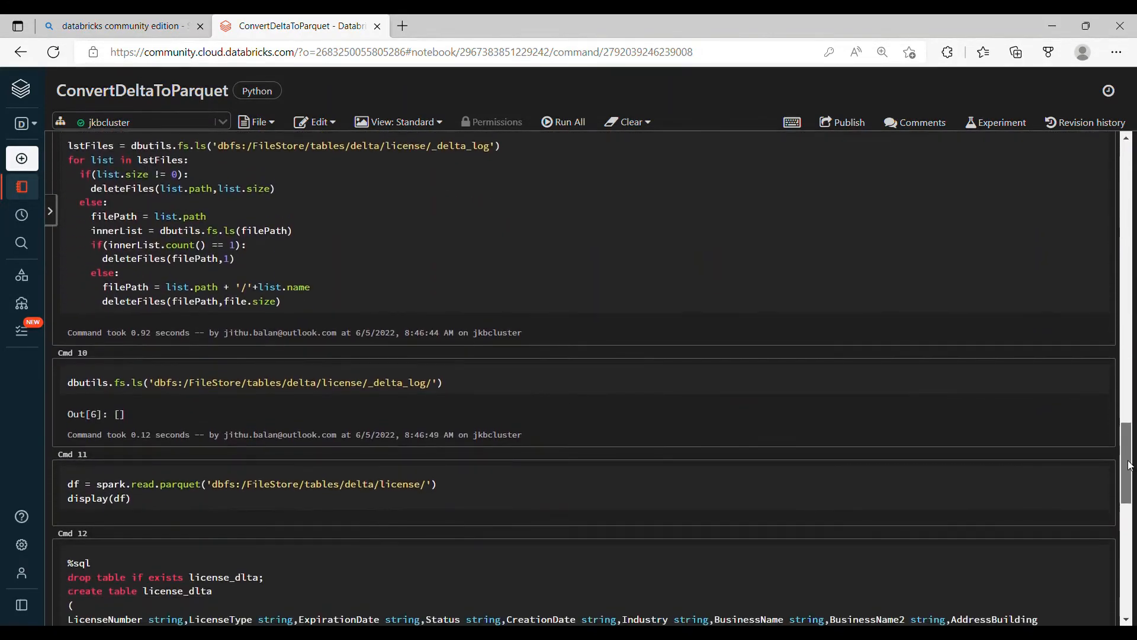
scroll(down, 3)
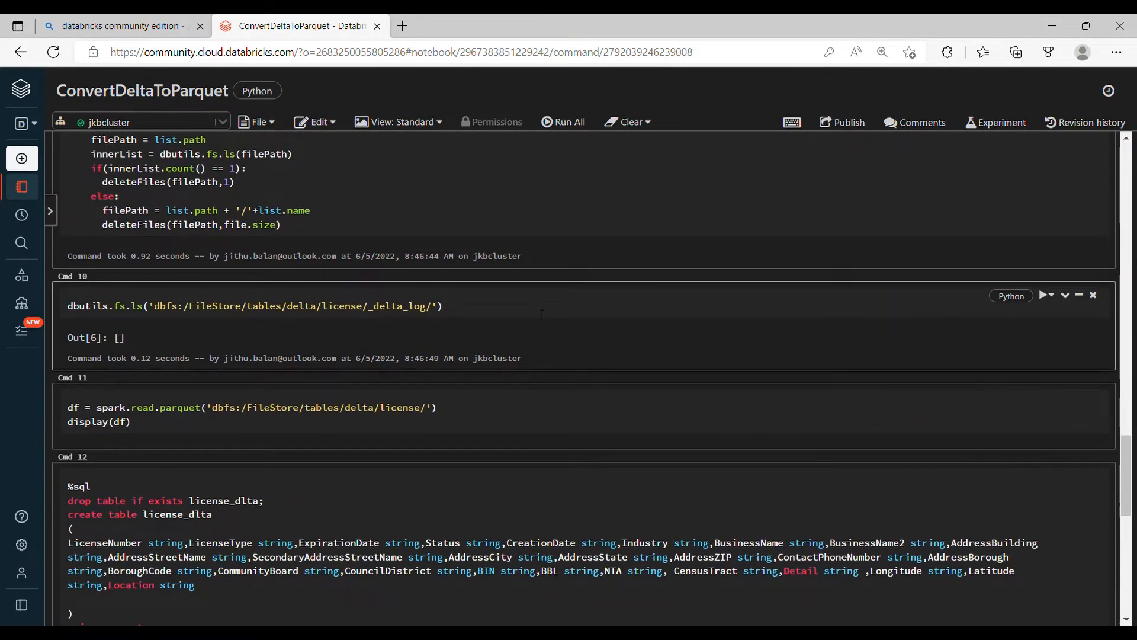
Step: Rerun the dbutils.fs.ls cell, confirming _delta_log now raises file not found
click(1043, 300)
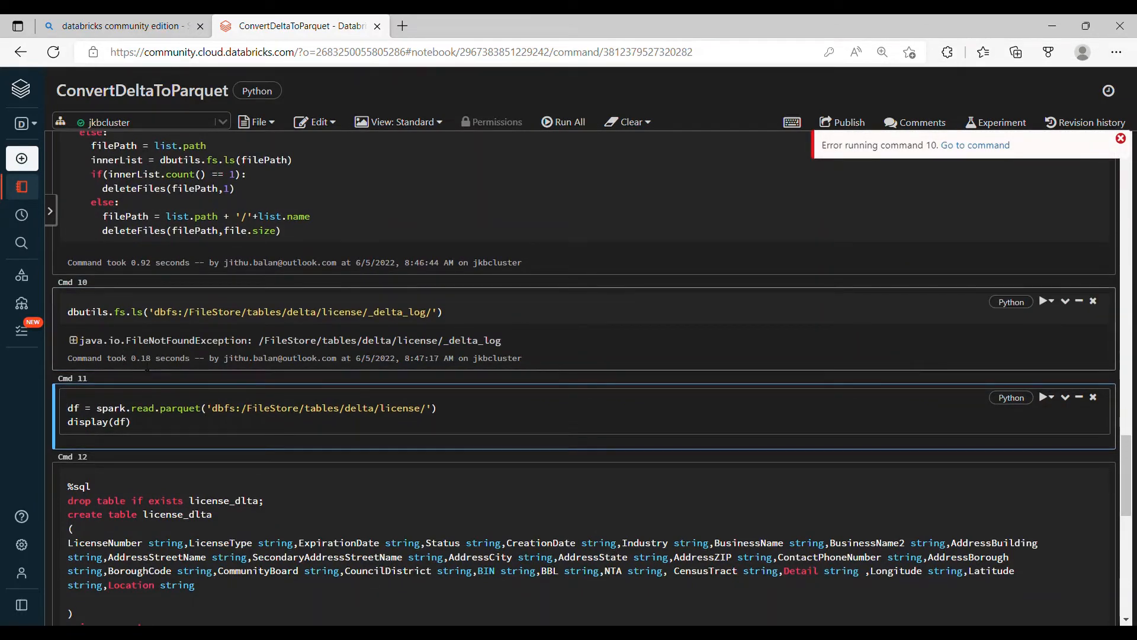
double_click(169, 340)
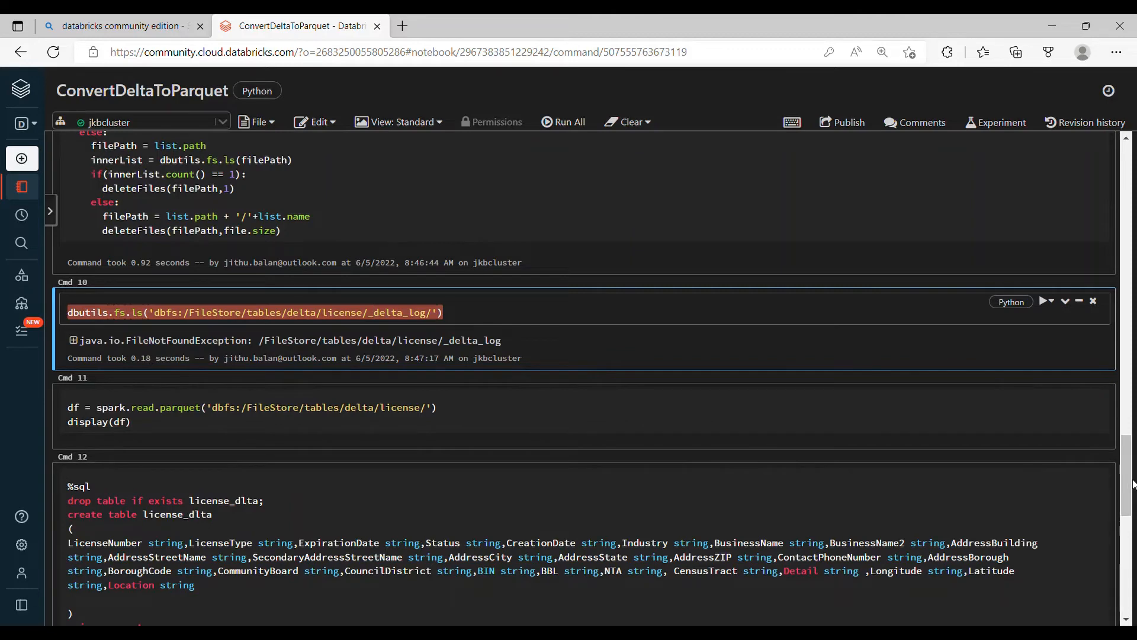
scroll(down, 3)
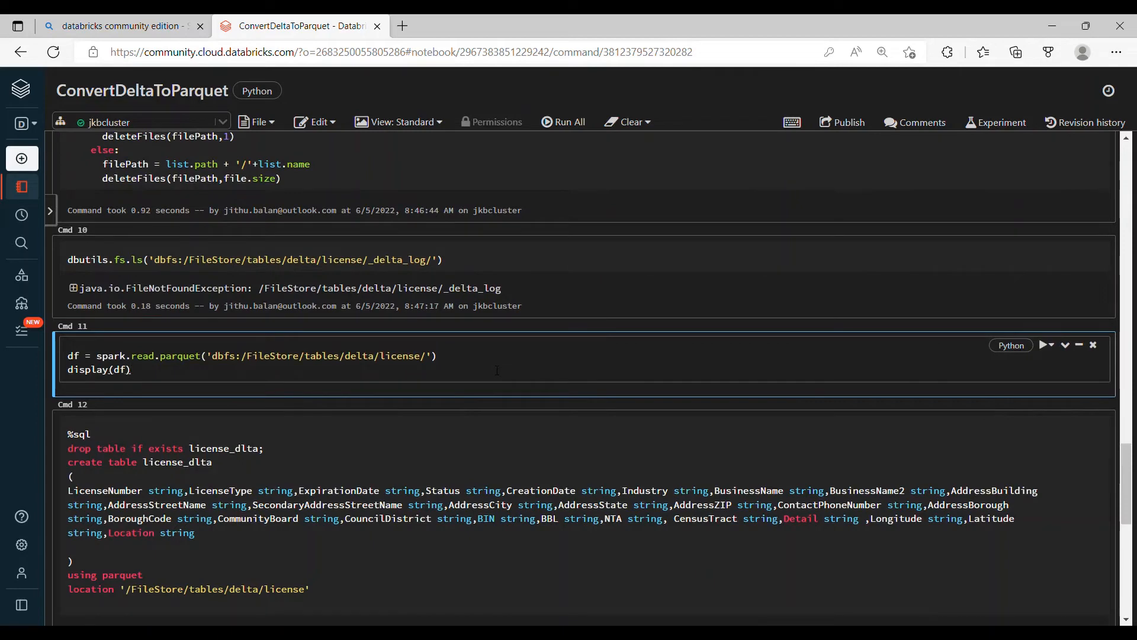
Step: Run the spark.read.parquet cell, displaying the license folder's records
click(1043, 345)
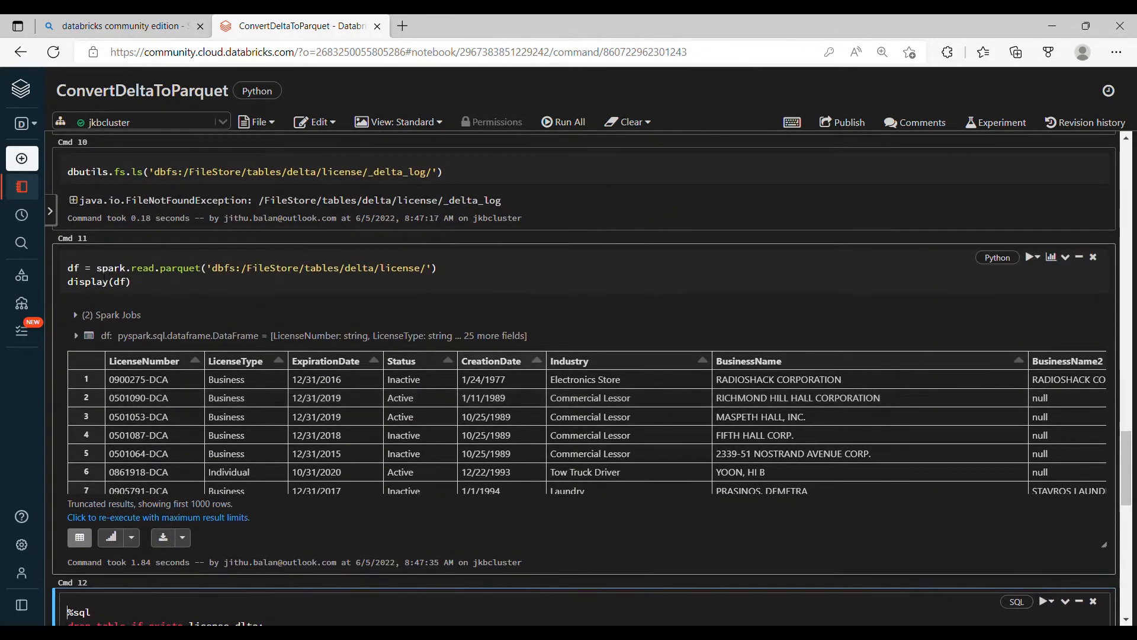
double_click(110, 268)
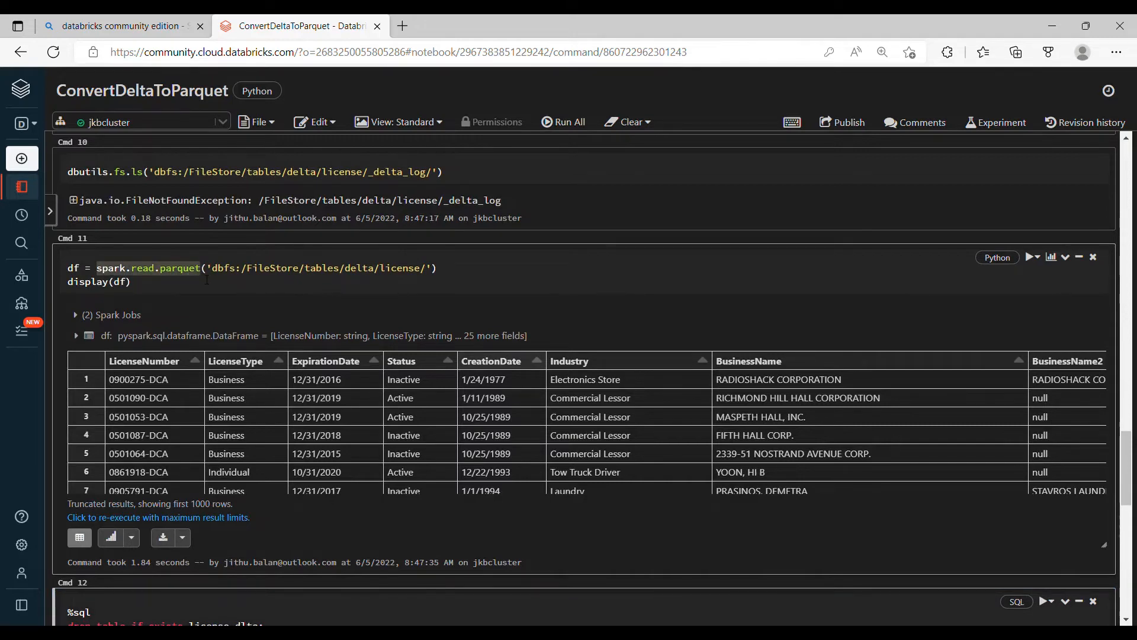
click(131, 281)
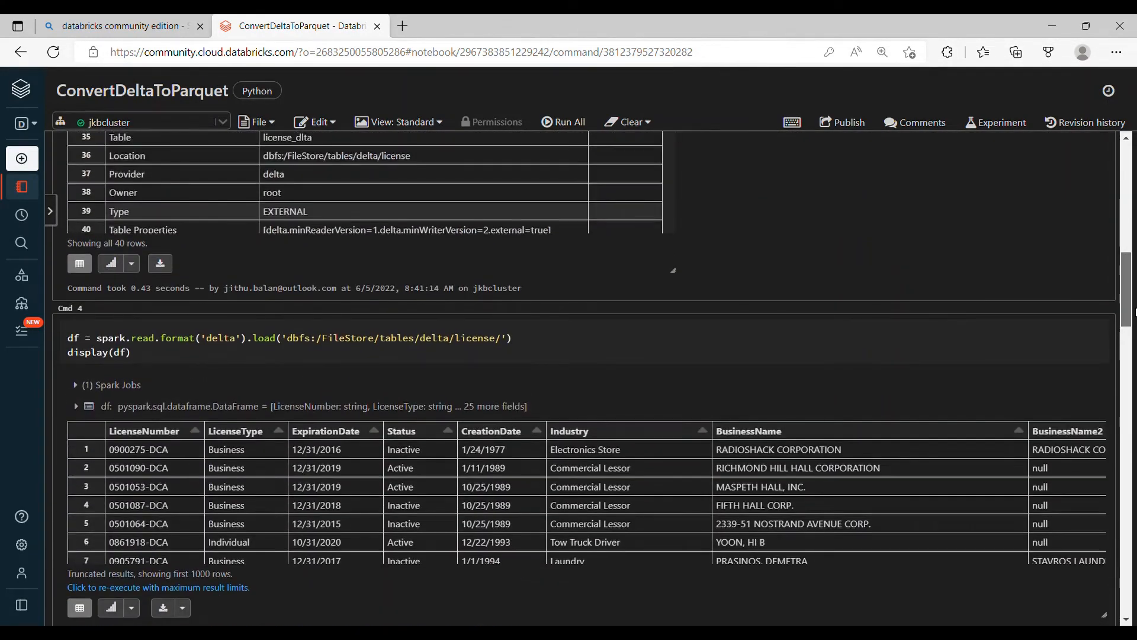
Step: Rerun the spark.read.format('delta').load cell and review the incompatible-format AnalysisException
click(290, 352)
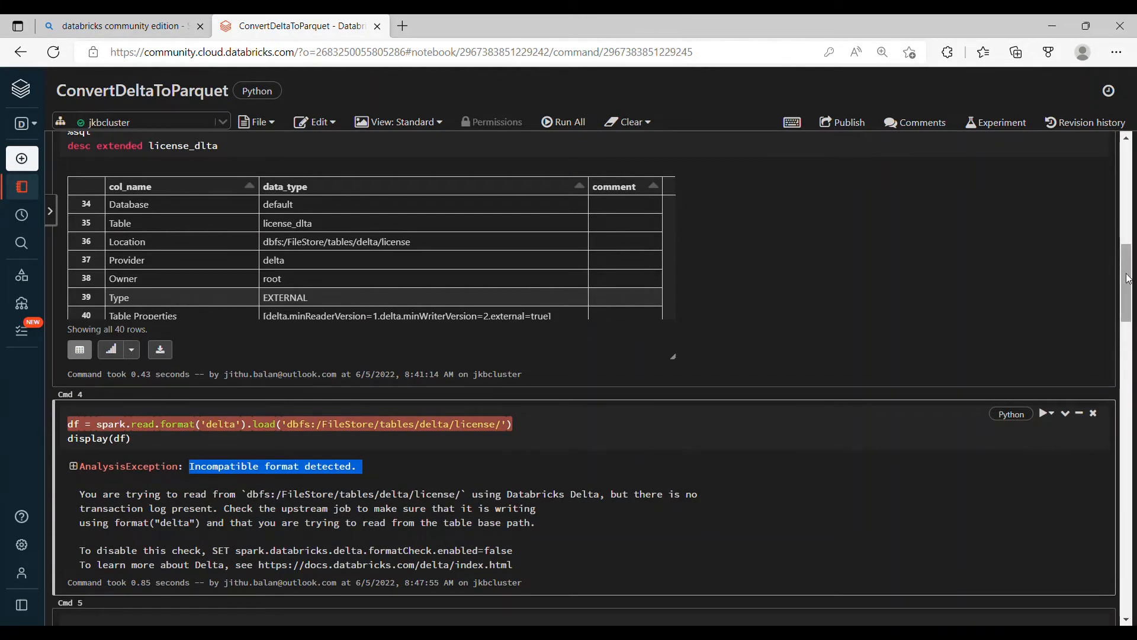
scroll(down, 3)
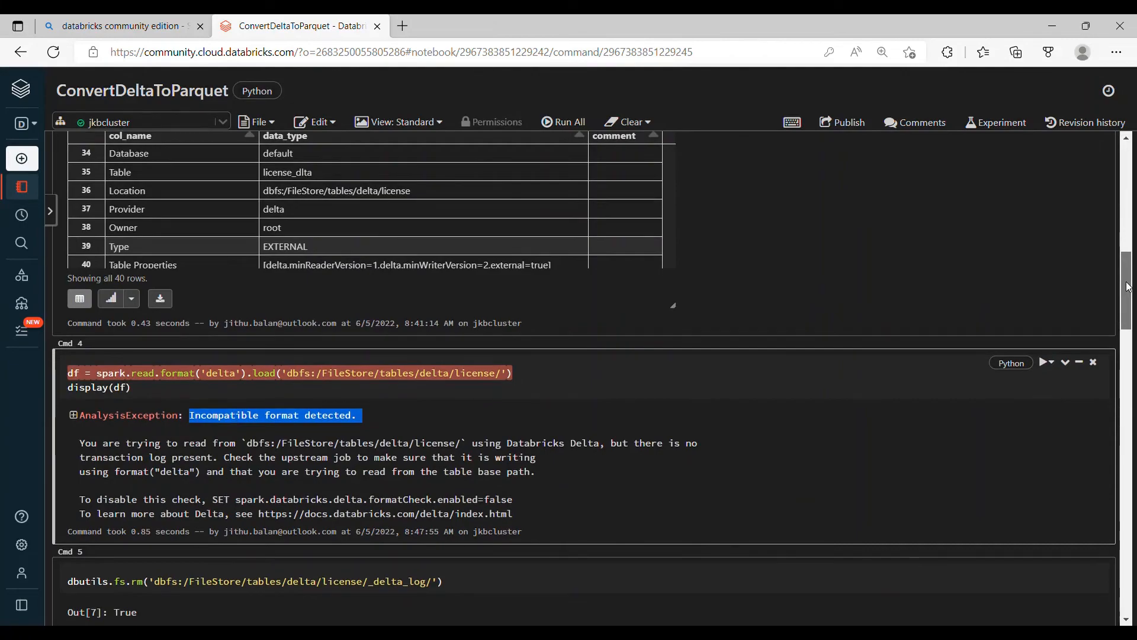
scroll(down, 3)
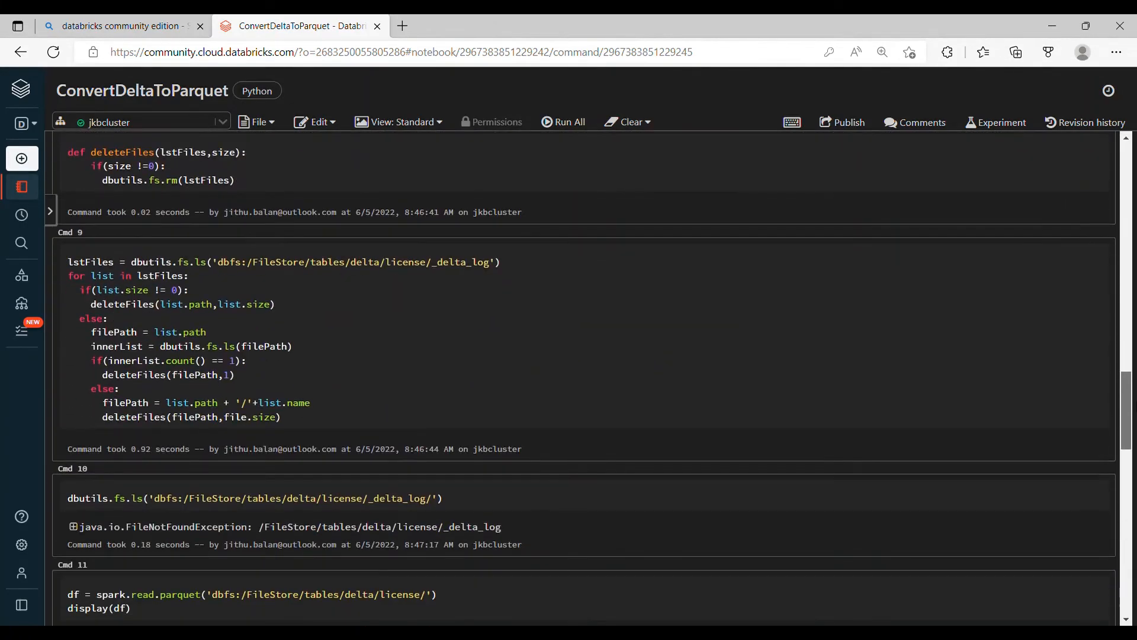
scroll(down, 3)
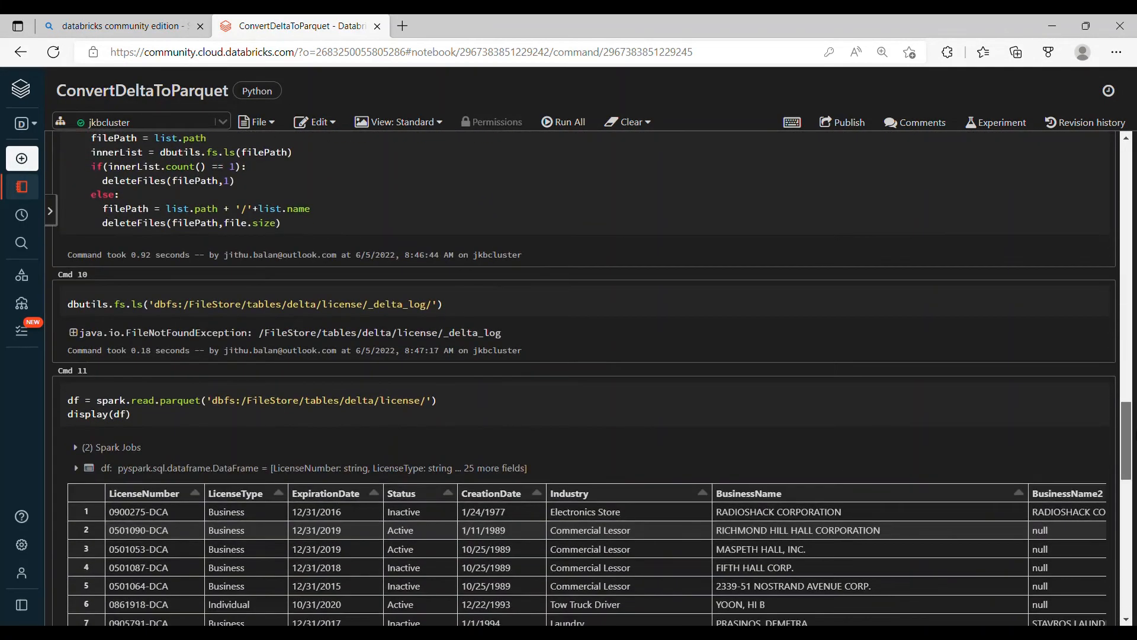
Step: Query all rows of the Parquet license_dlta and enter desc extended license_dlta in a new cell
scroll(down, 3)
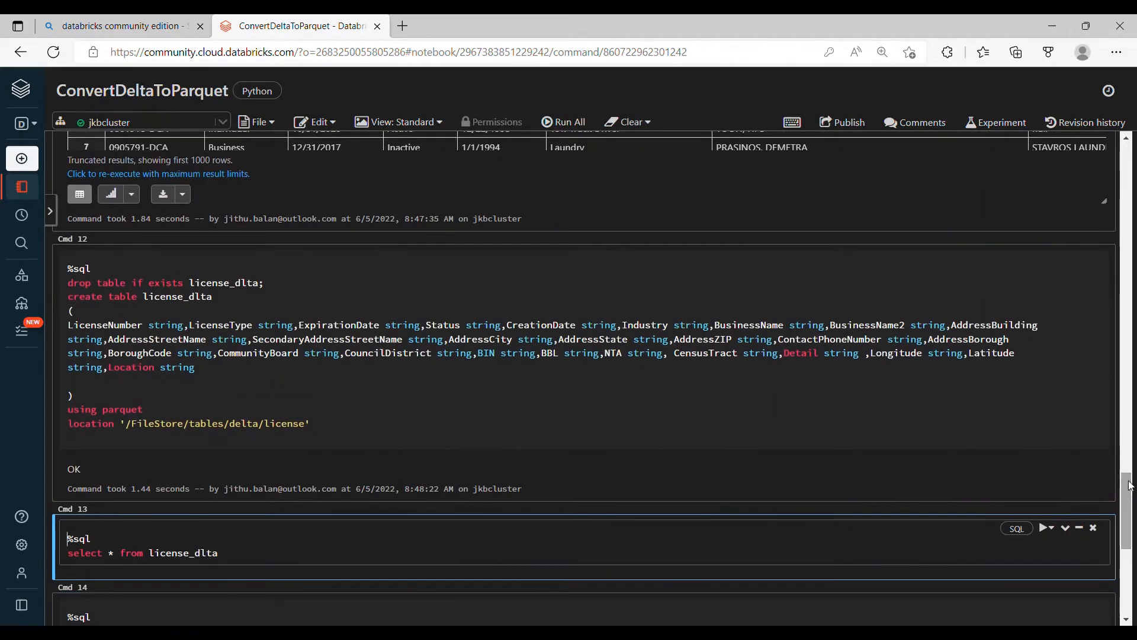
click(1044, 527)
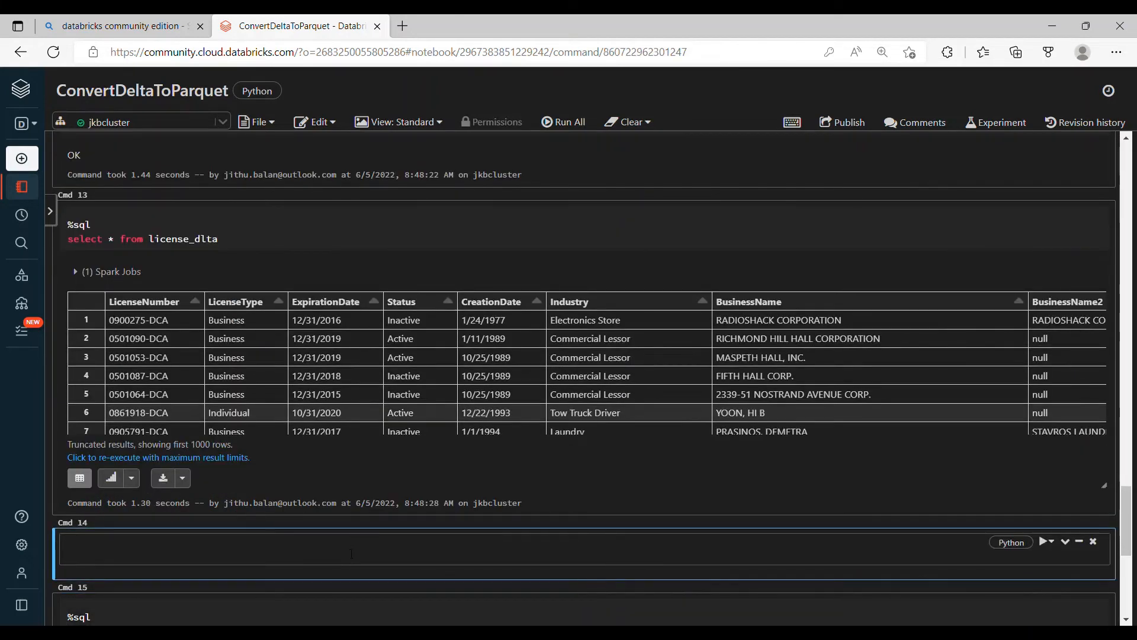
text(desc)
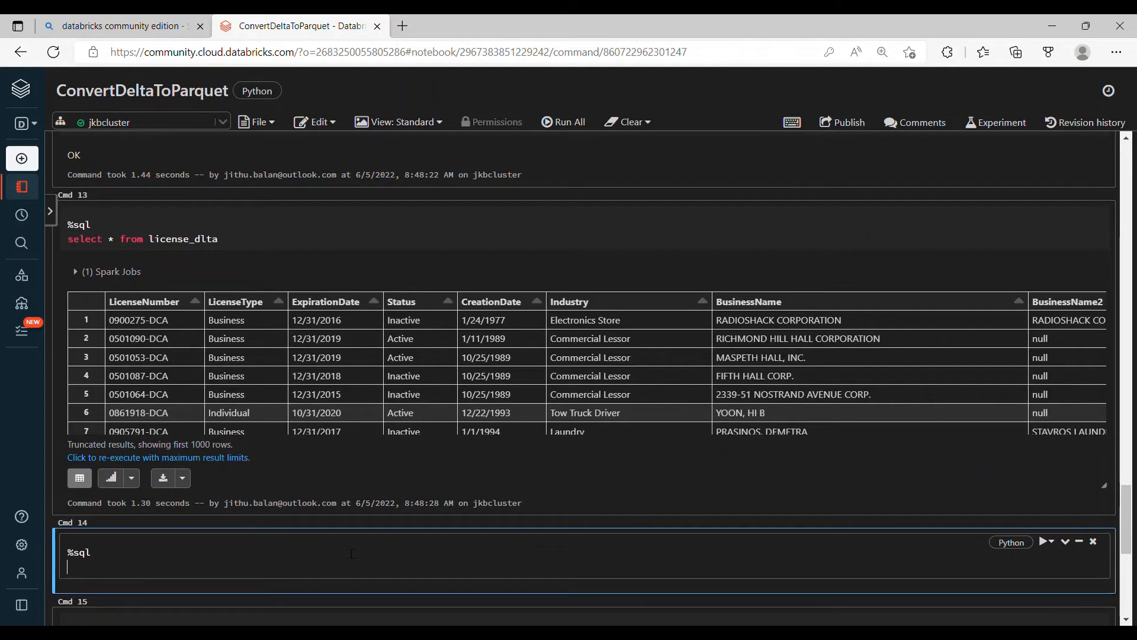
text(desc)
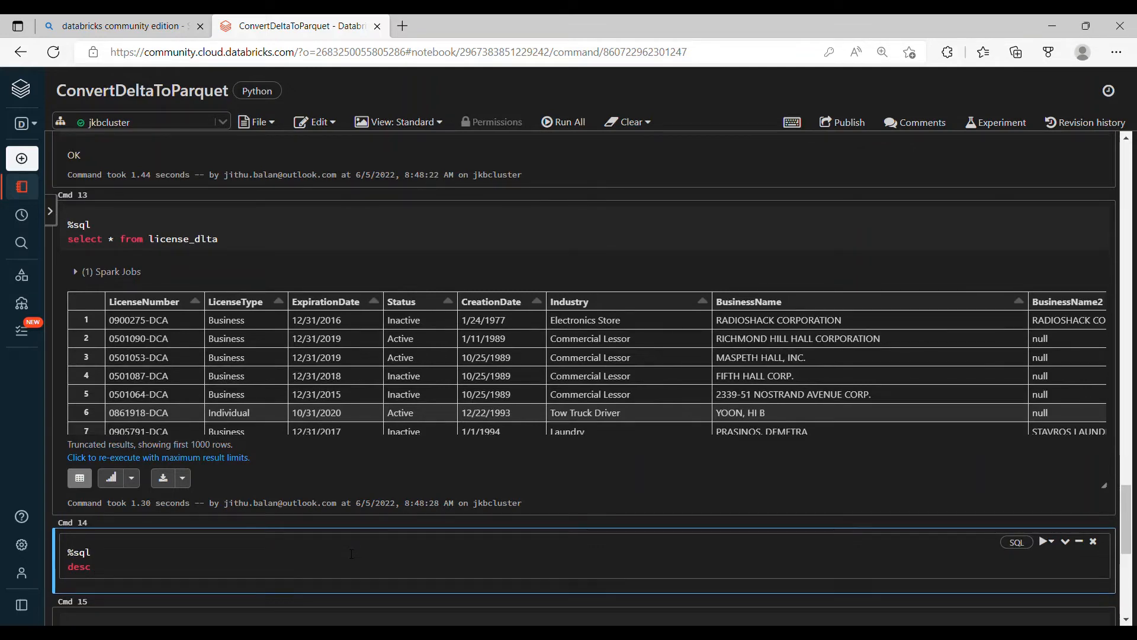
text(extended license)
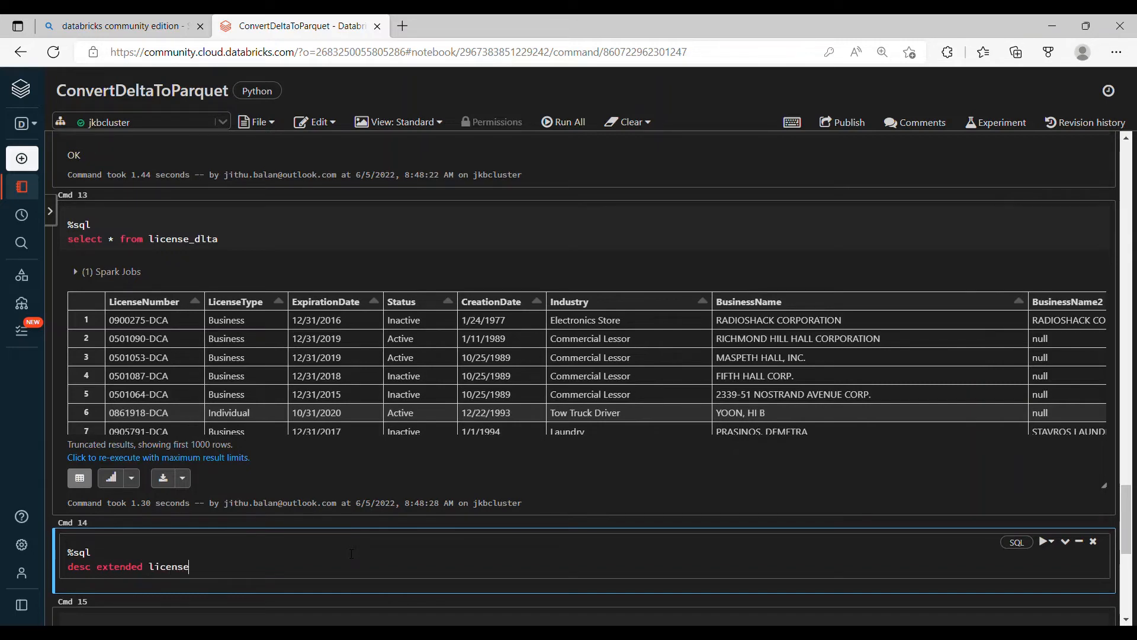
text(_delta)
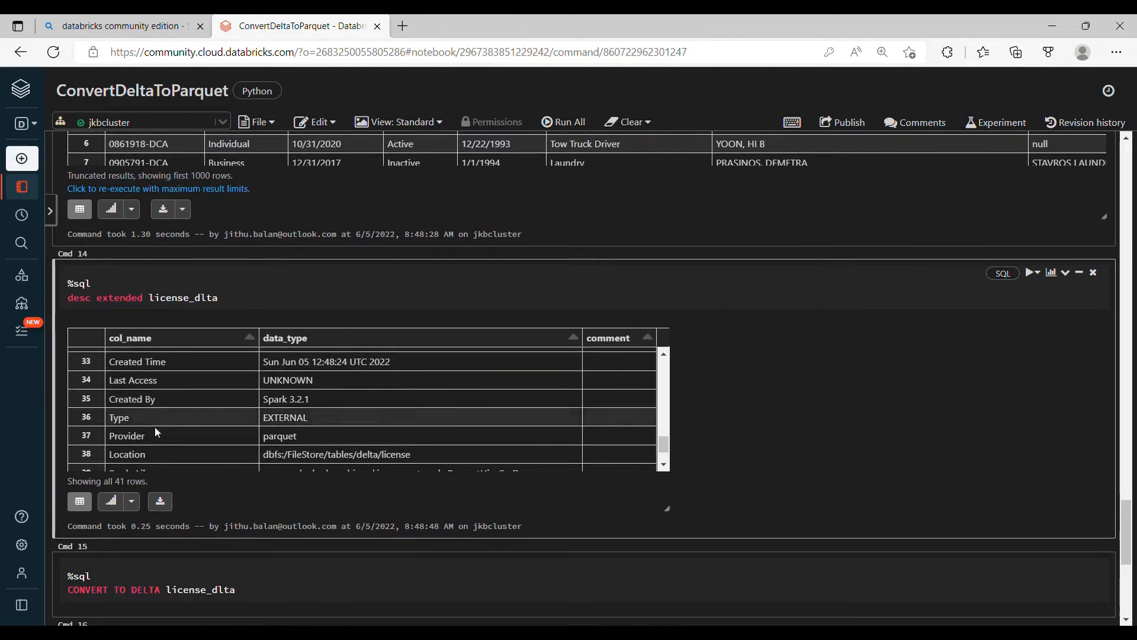
Step: Run CONVERT TO DELTA license_dlta, then re-run the table's select query
double_click(279, 435)
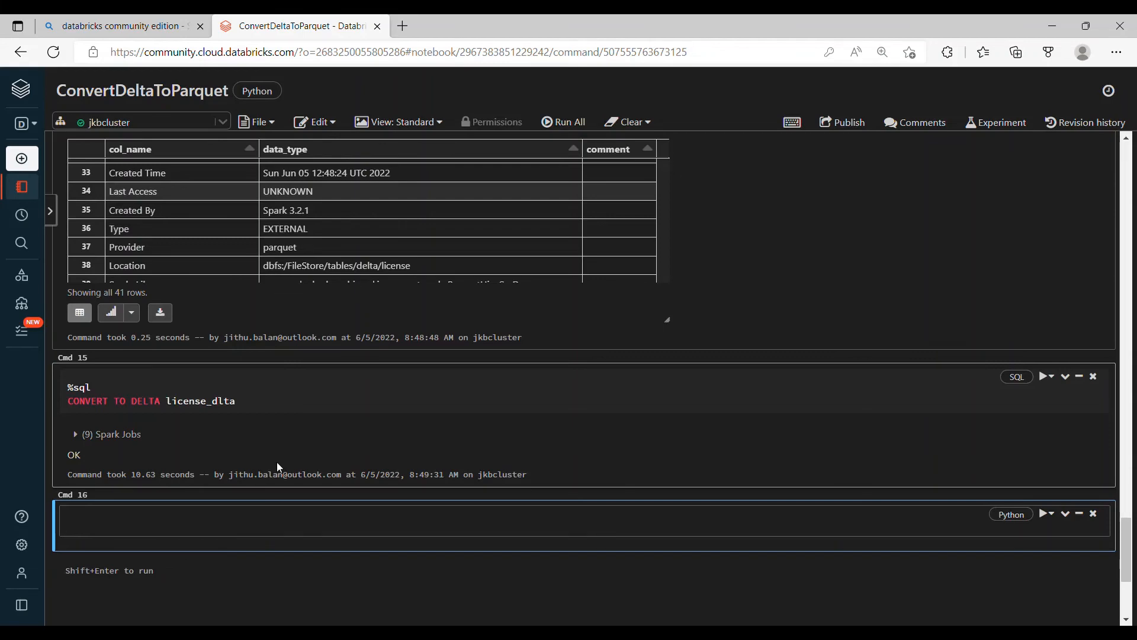
click(290, 524)
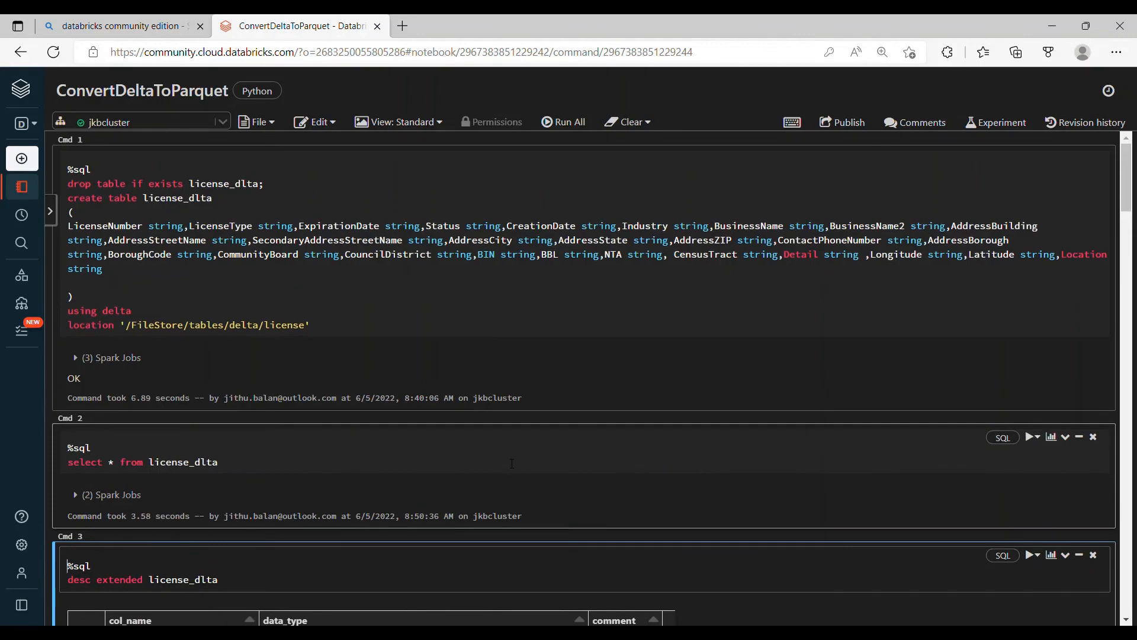
Step: Scroll license_dlta's extended description to the Provider row and highlight its 'delta' value
scroll(down, 3)
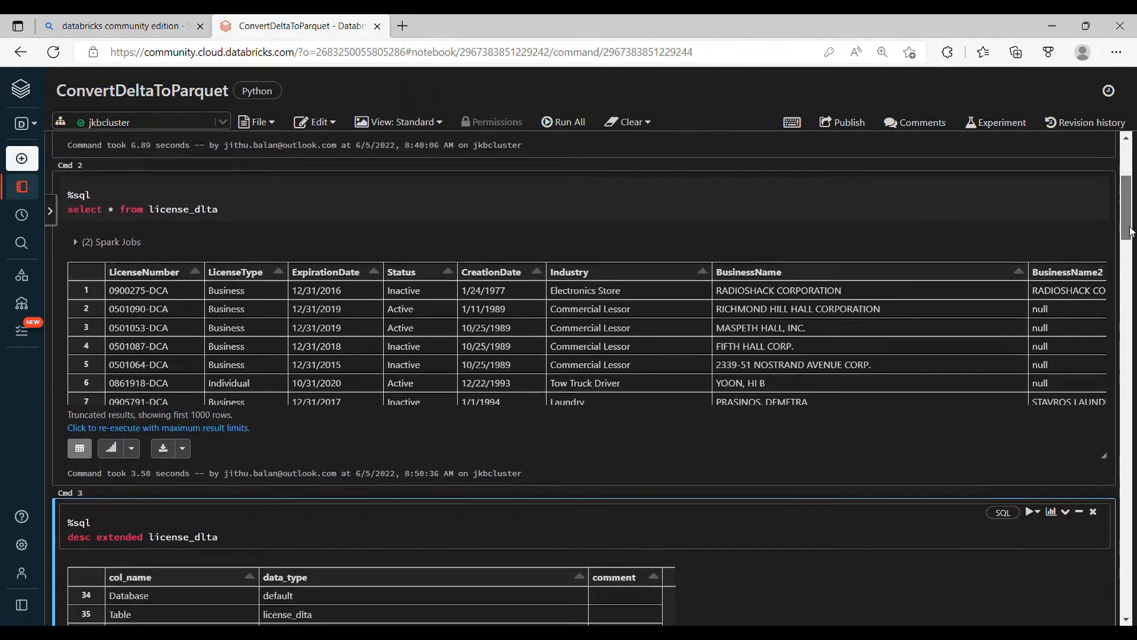
scroll(down, 3)
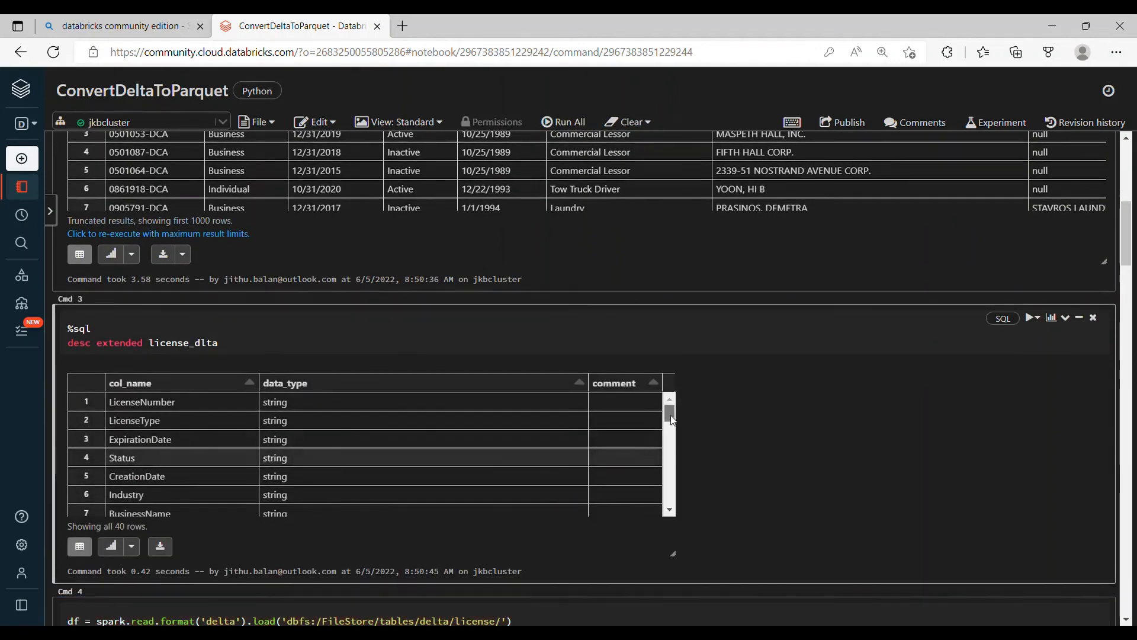
scroll(down, 3)
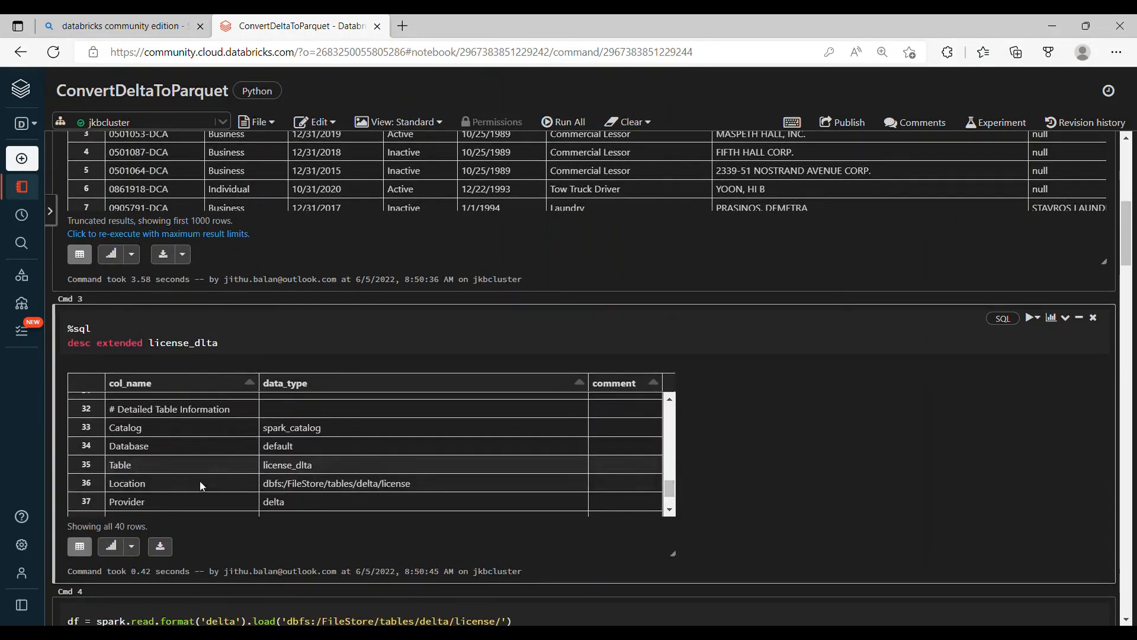
double_click(272, 501)
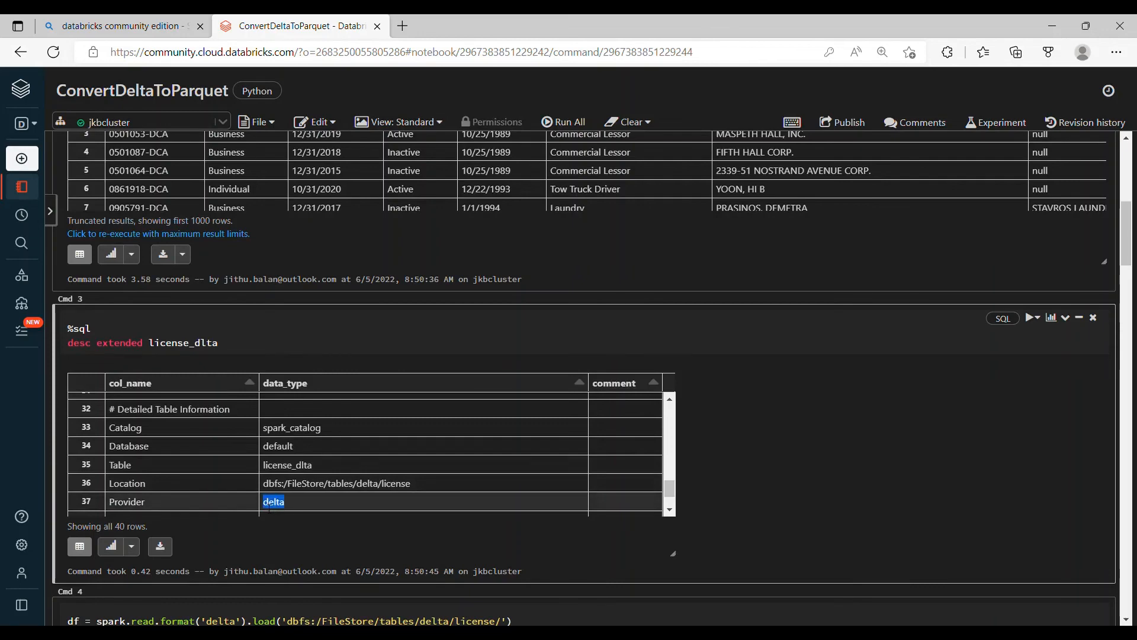
scroll(down, 3)
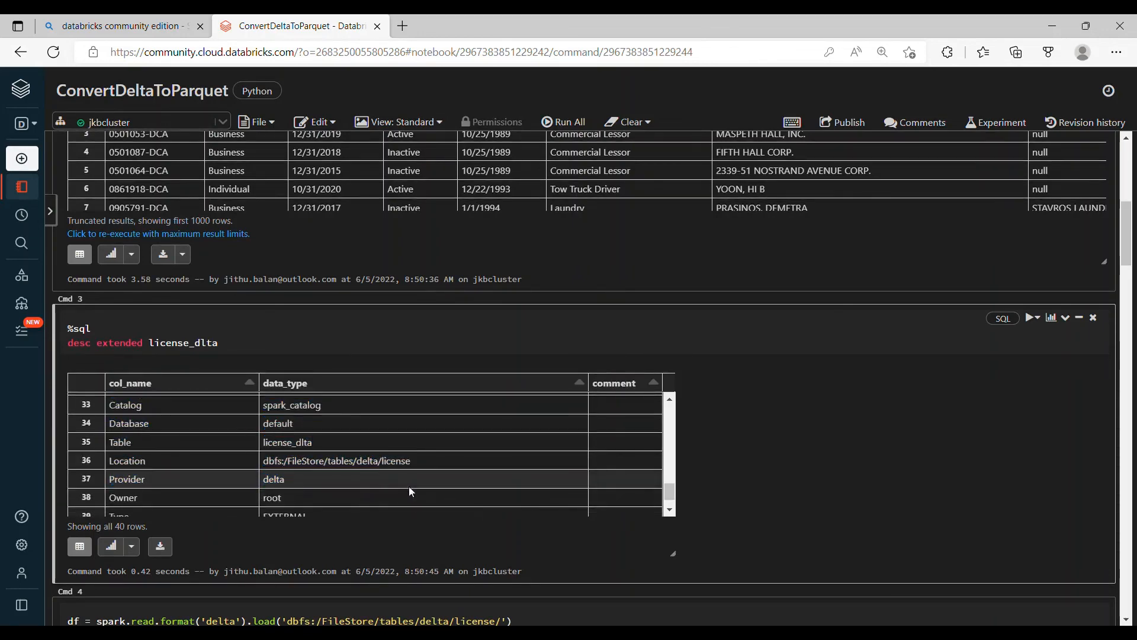